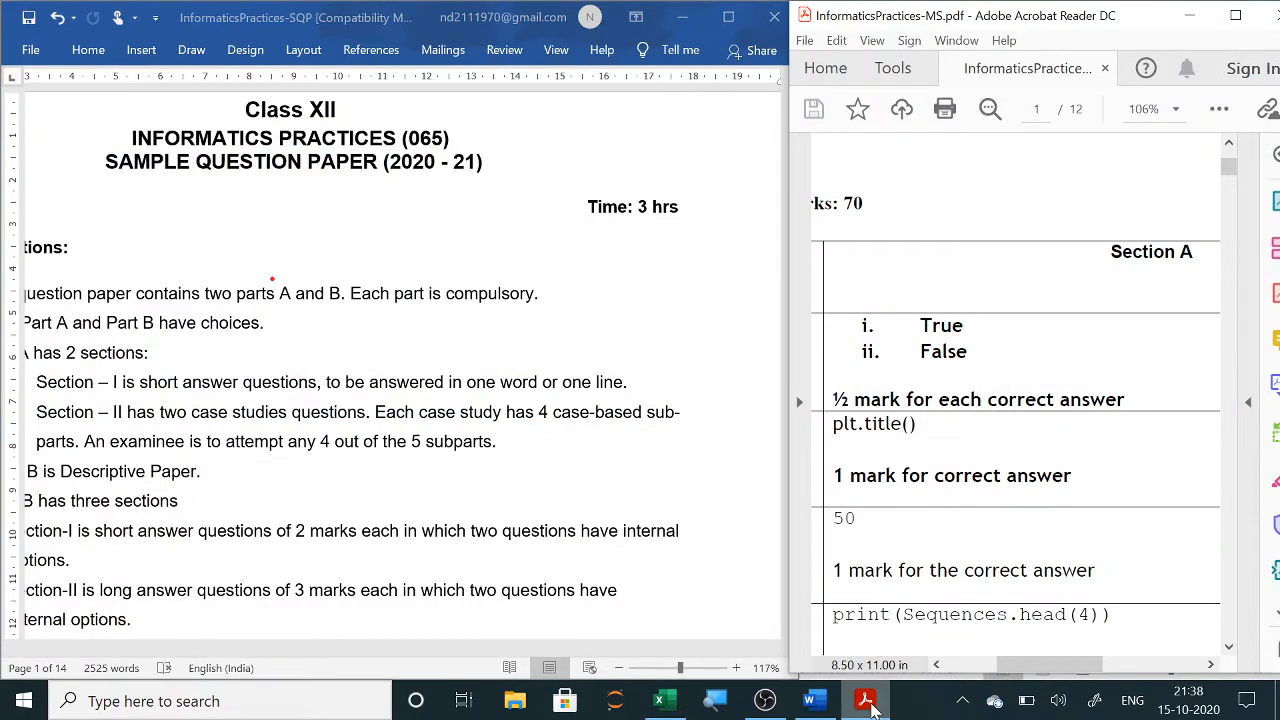
- Scroll down the paper to the Matplotlib histogram question
scroll("down", 3)
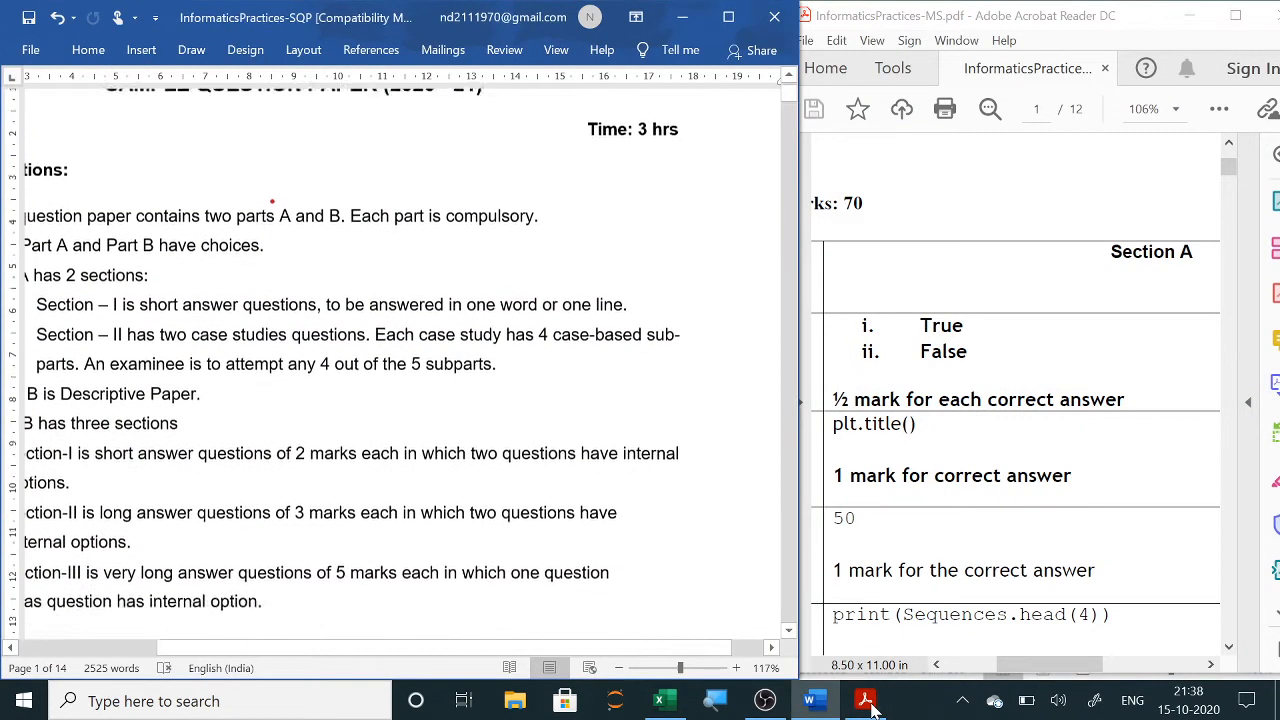
scroll("down", 3)
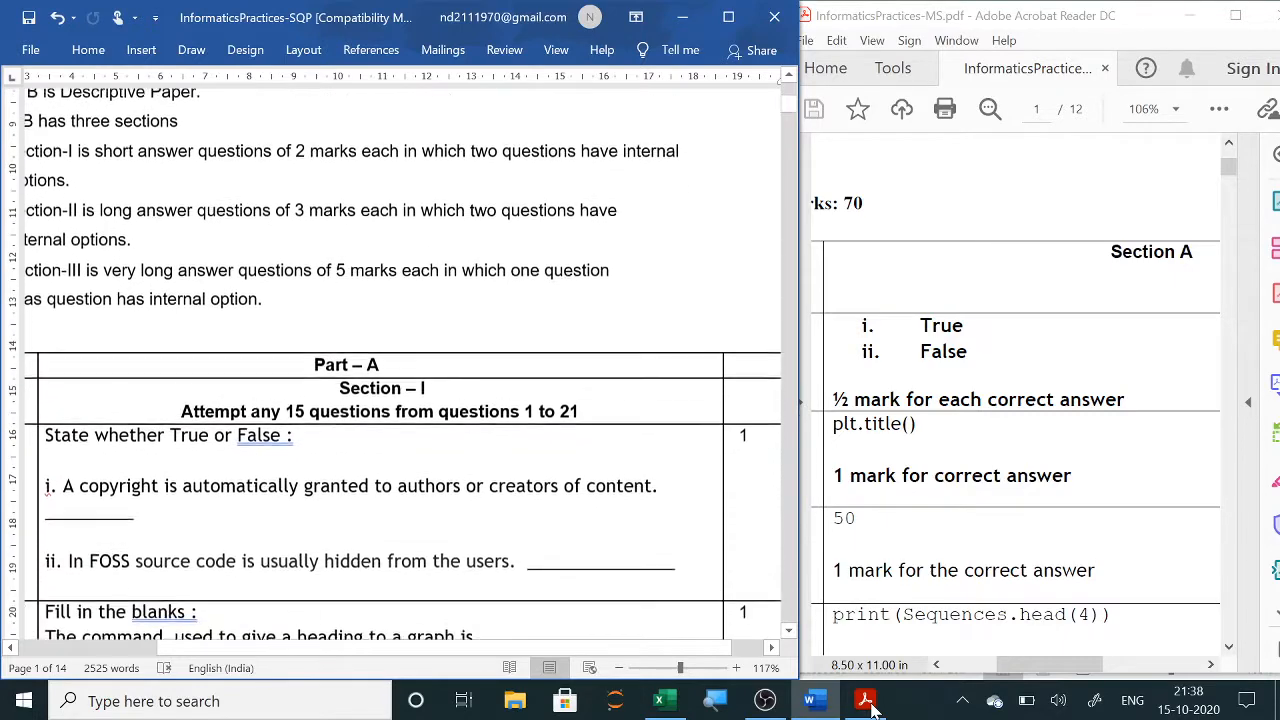
scroll("down", 3)
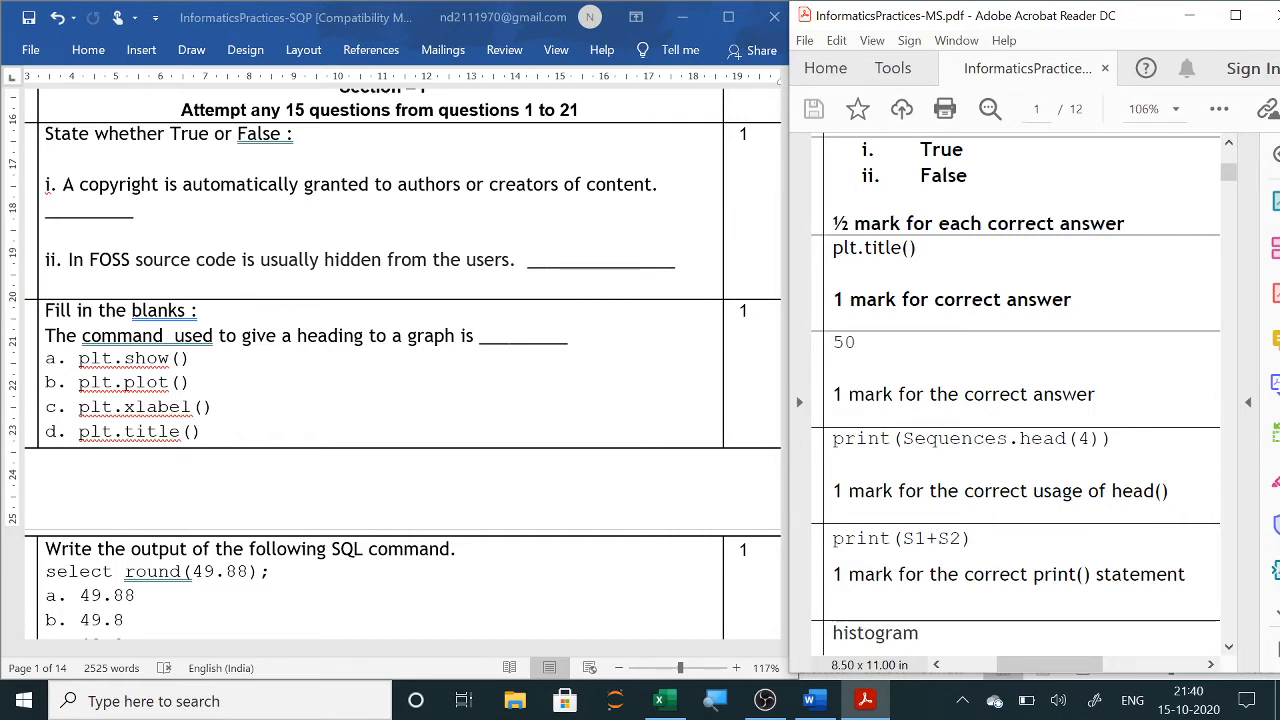
scroll("down", 3)
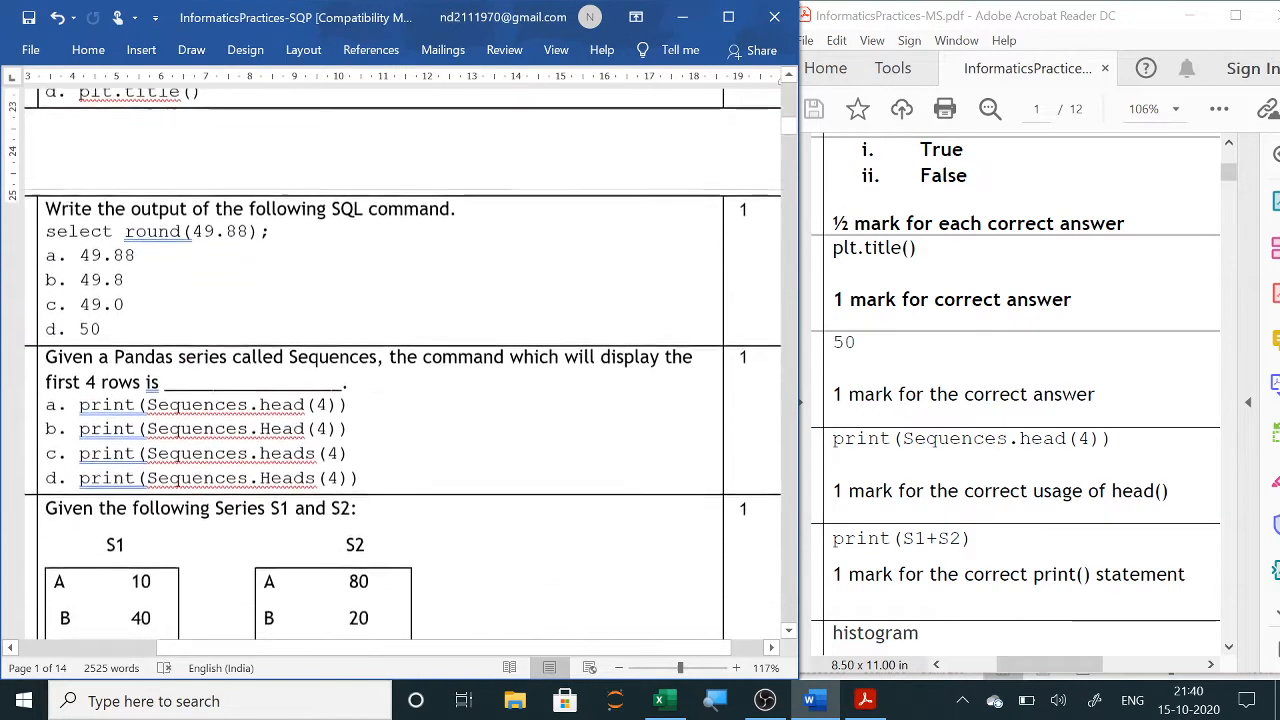
scroll("down", 3)
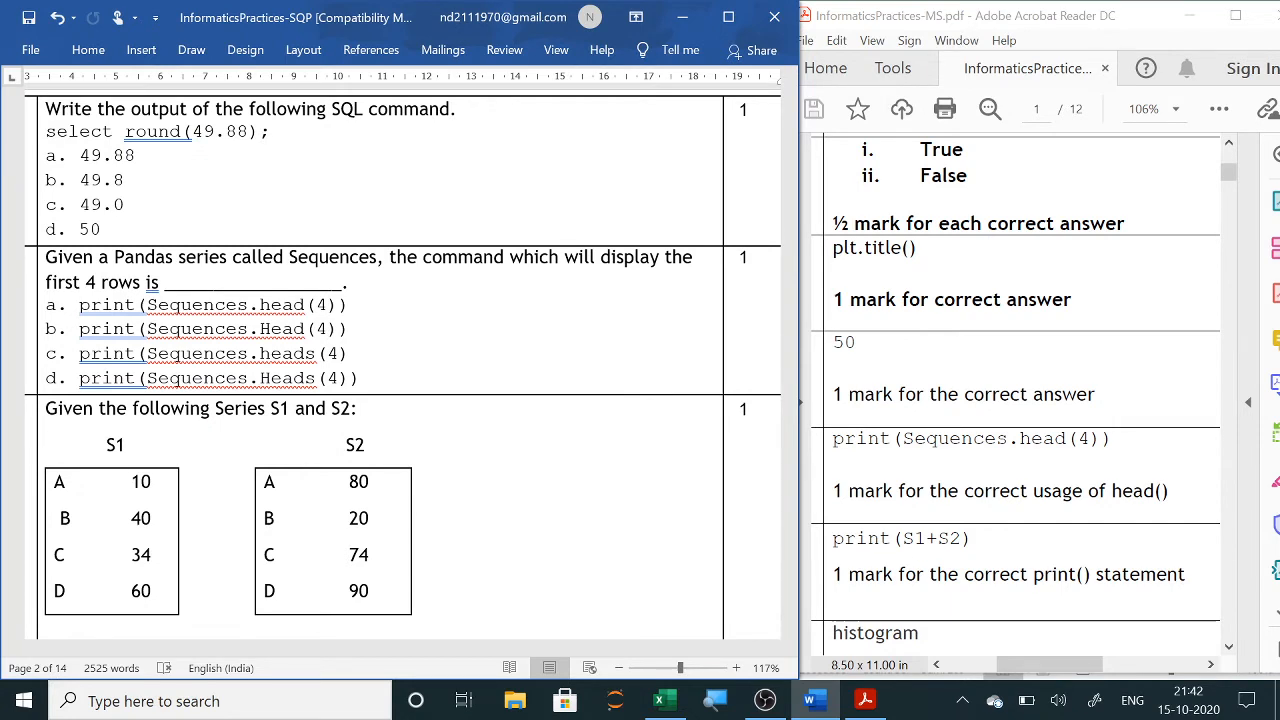
scroll("down", 3)
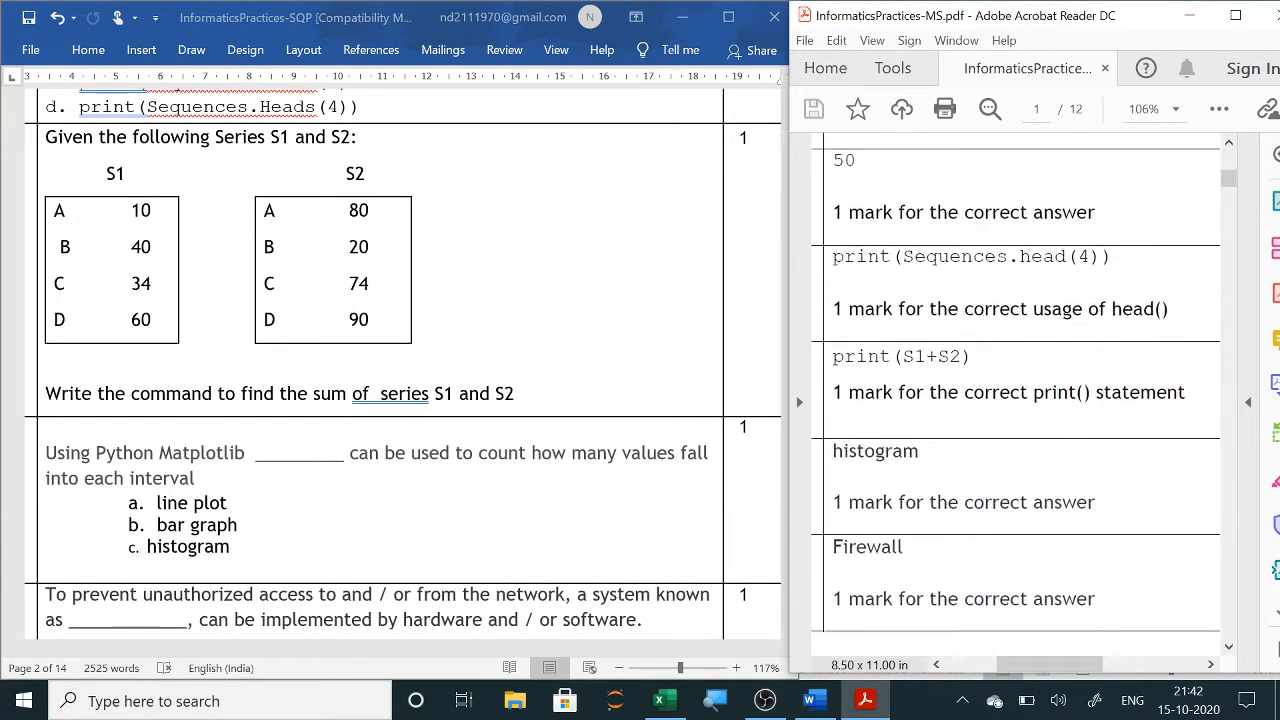
scroll("down", 3)
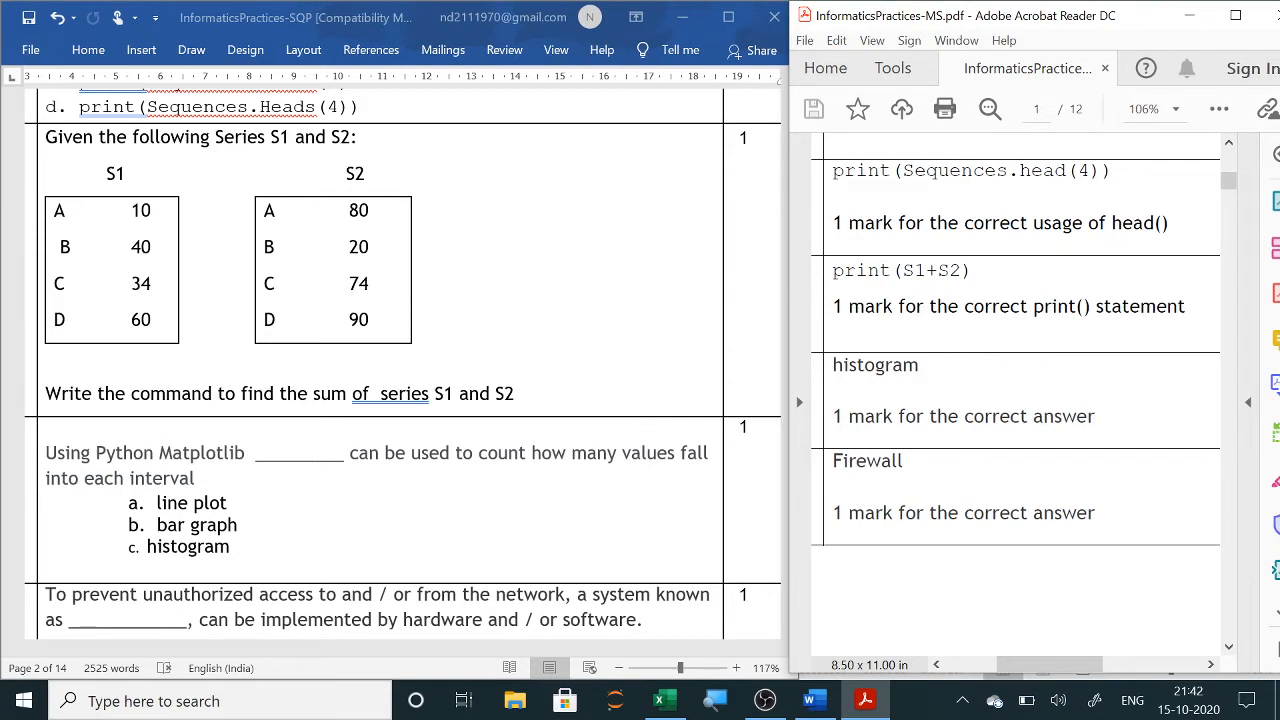
- Draw a red vertical ink mark beside the Matplotlib histogram question
left_click(191, 50)
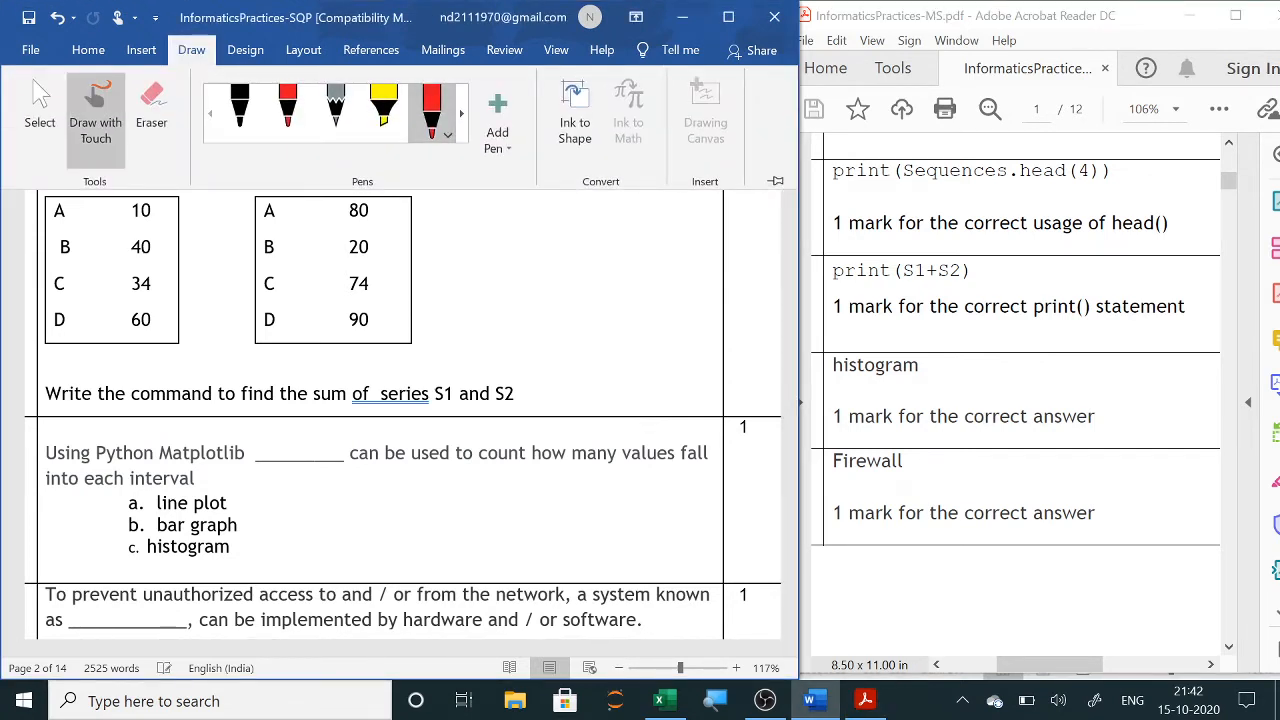
left_click_drag(565, 455, 560, 525)
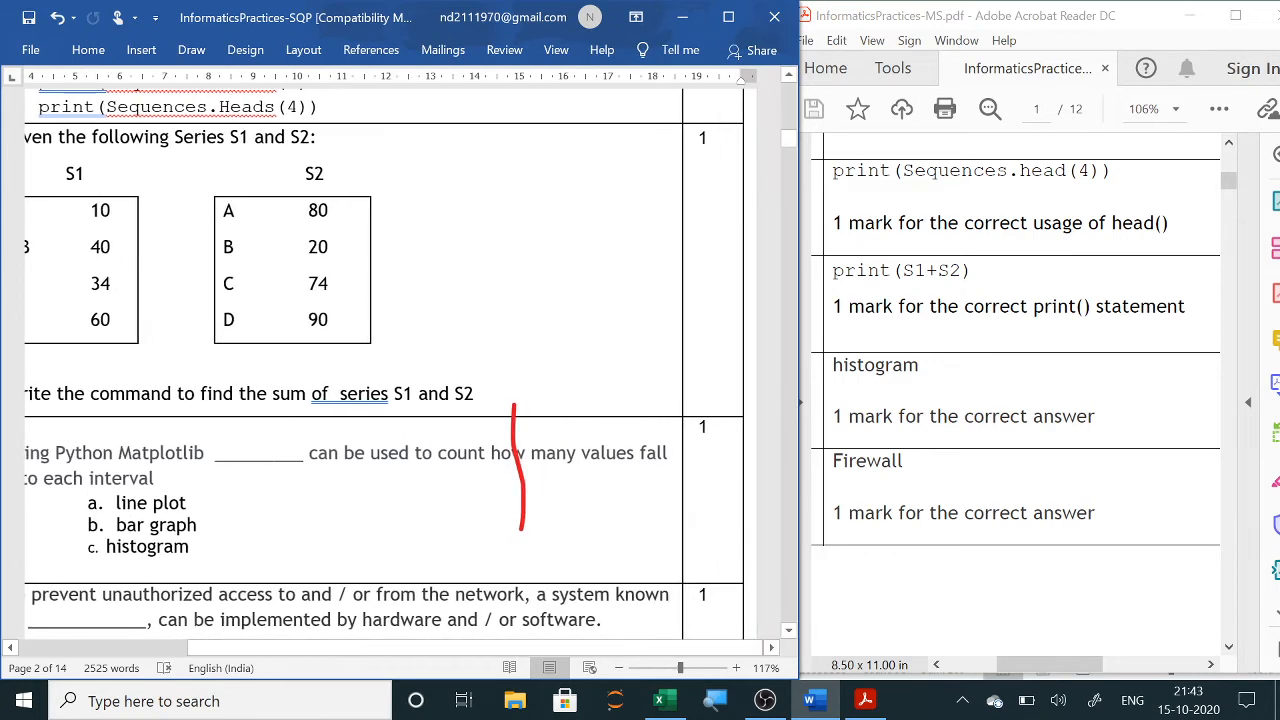
scroll("down", 3)
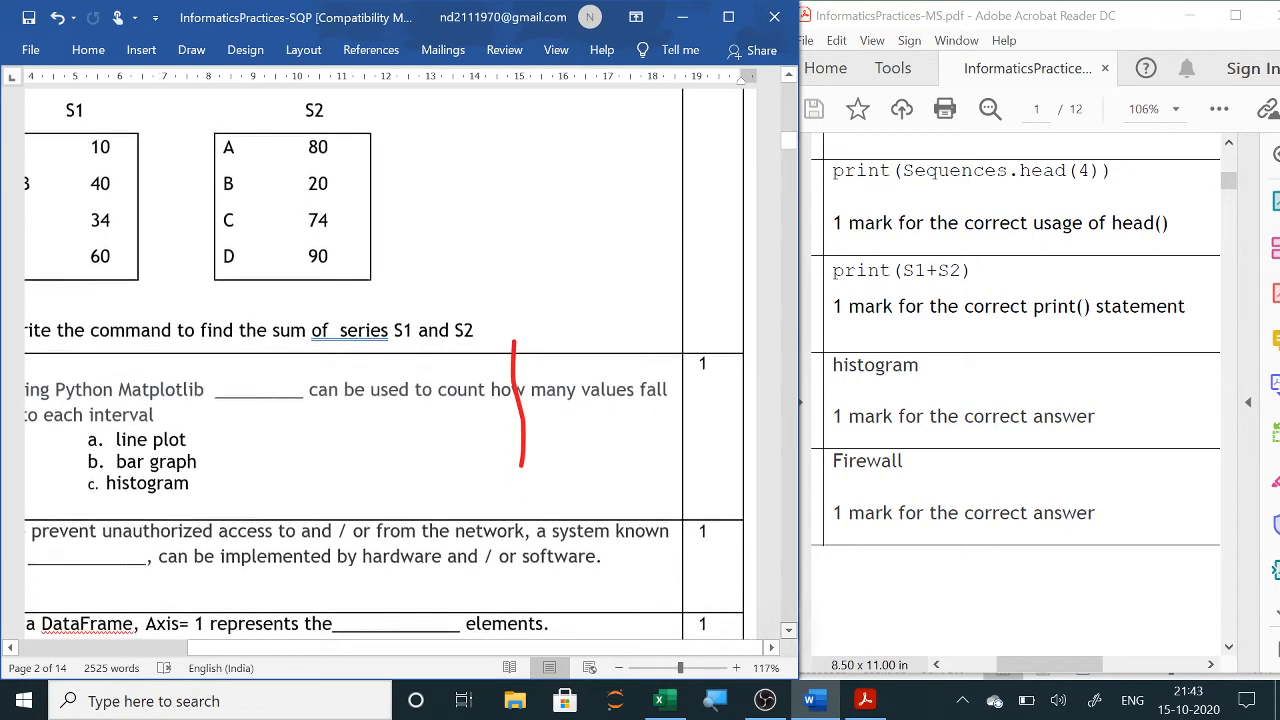
scroll("down", 3)
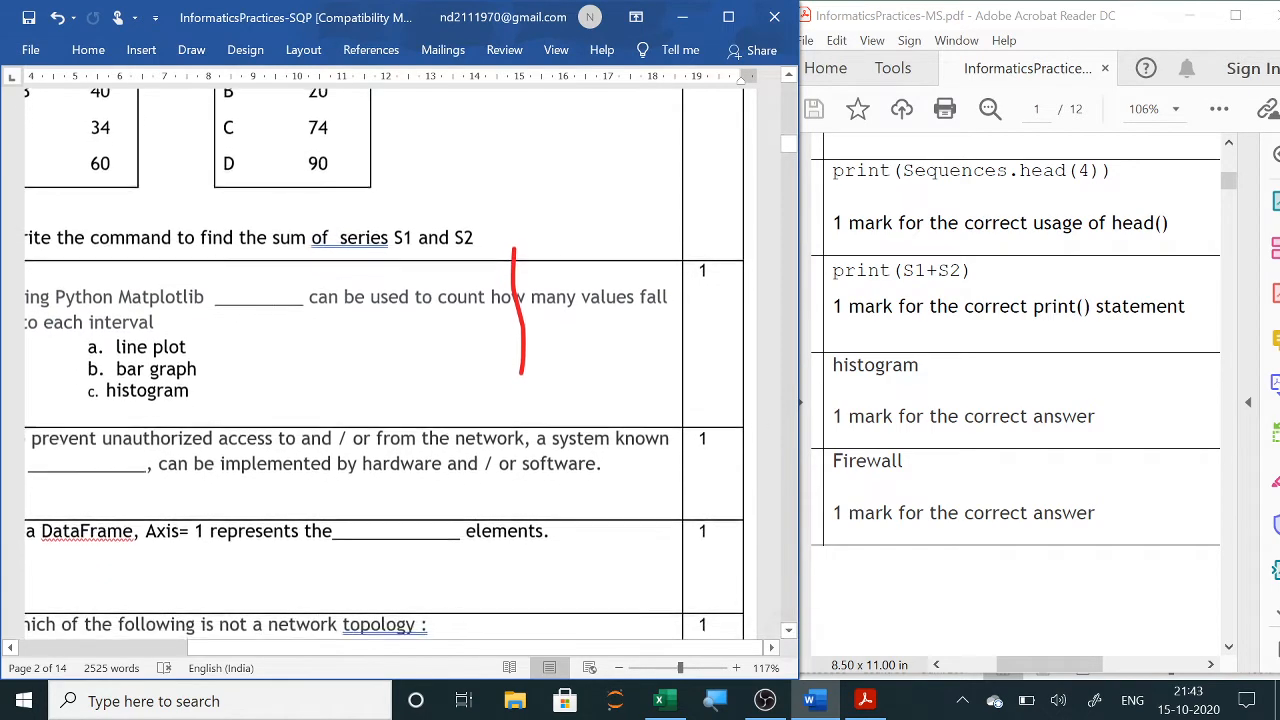
scroll("down", 3)
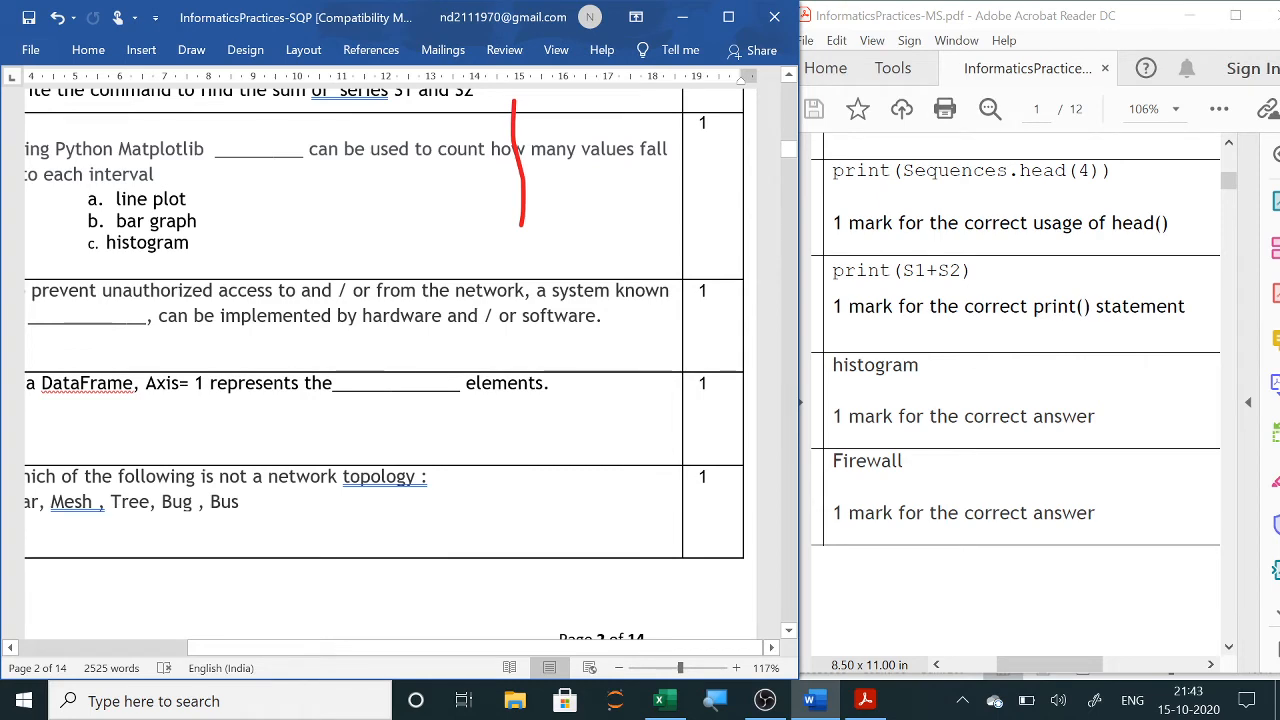
scroll("right", 3)
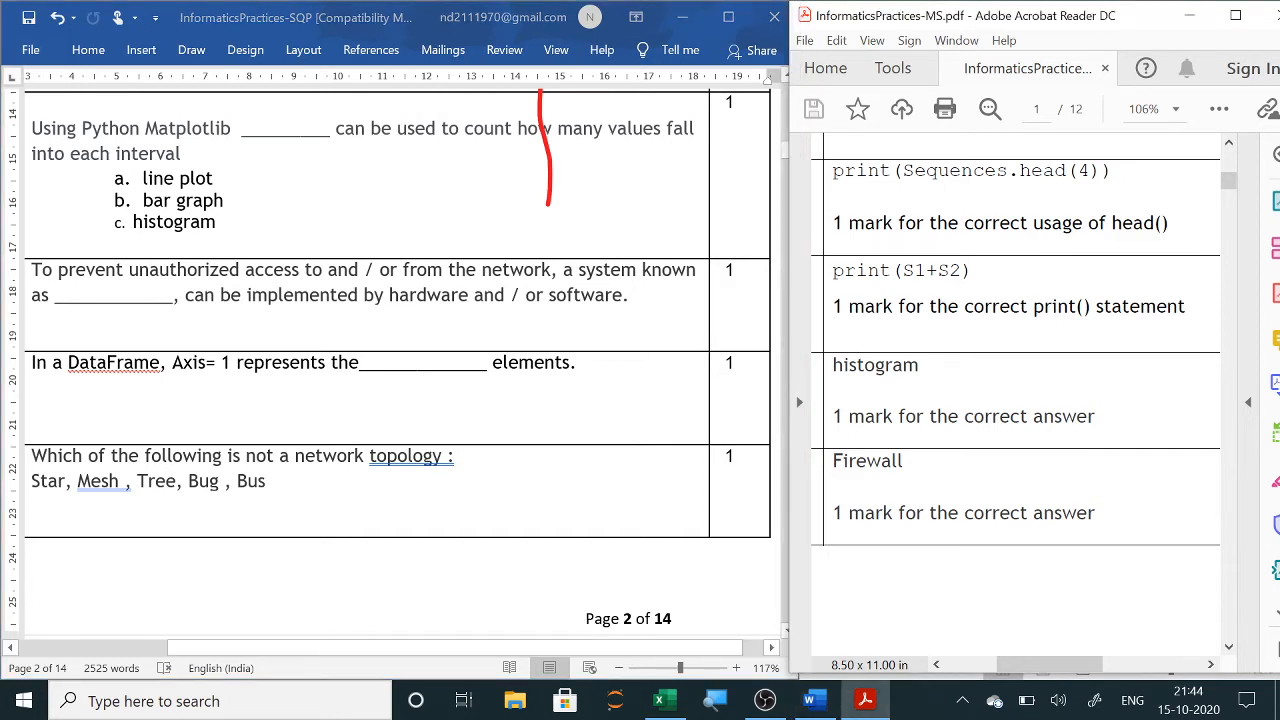
scroll("down", 3)
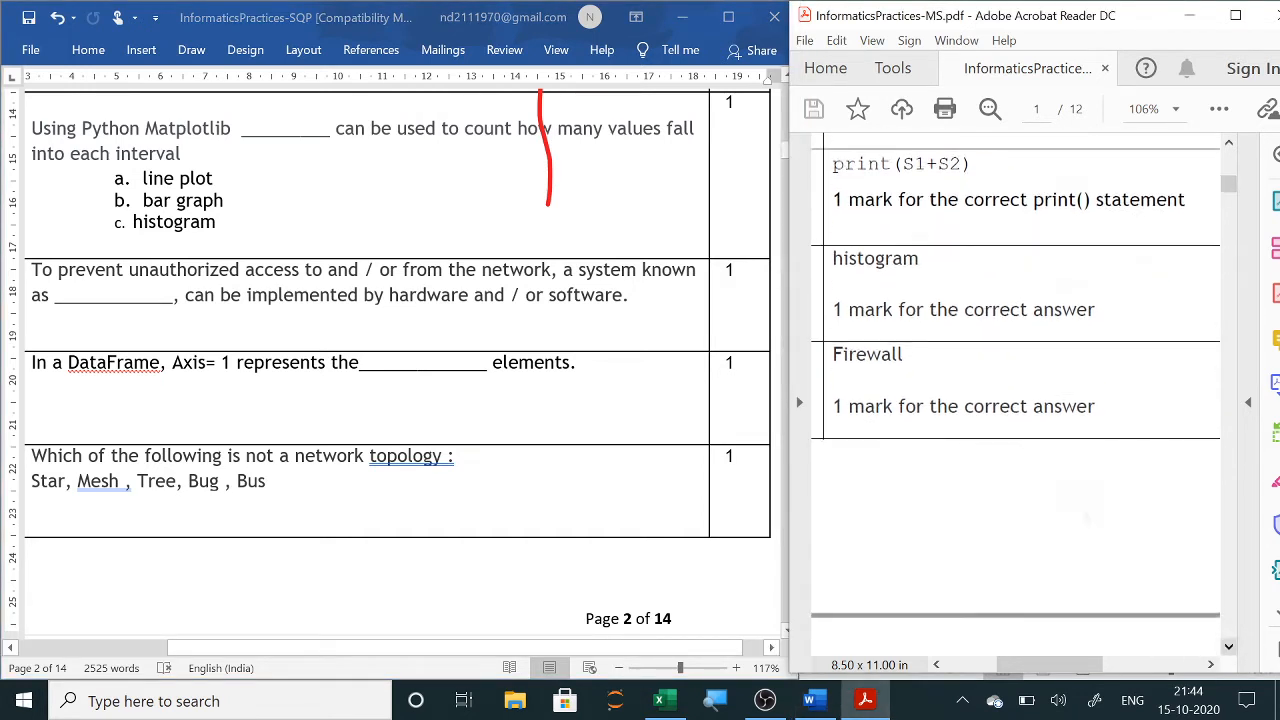
scroll("down", 3)
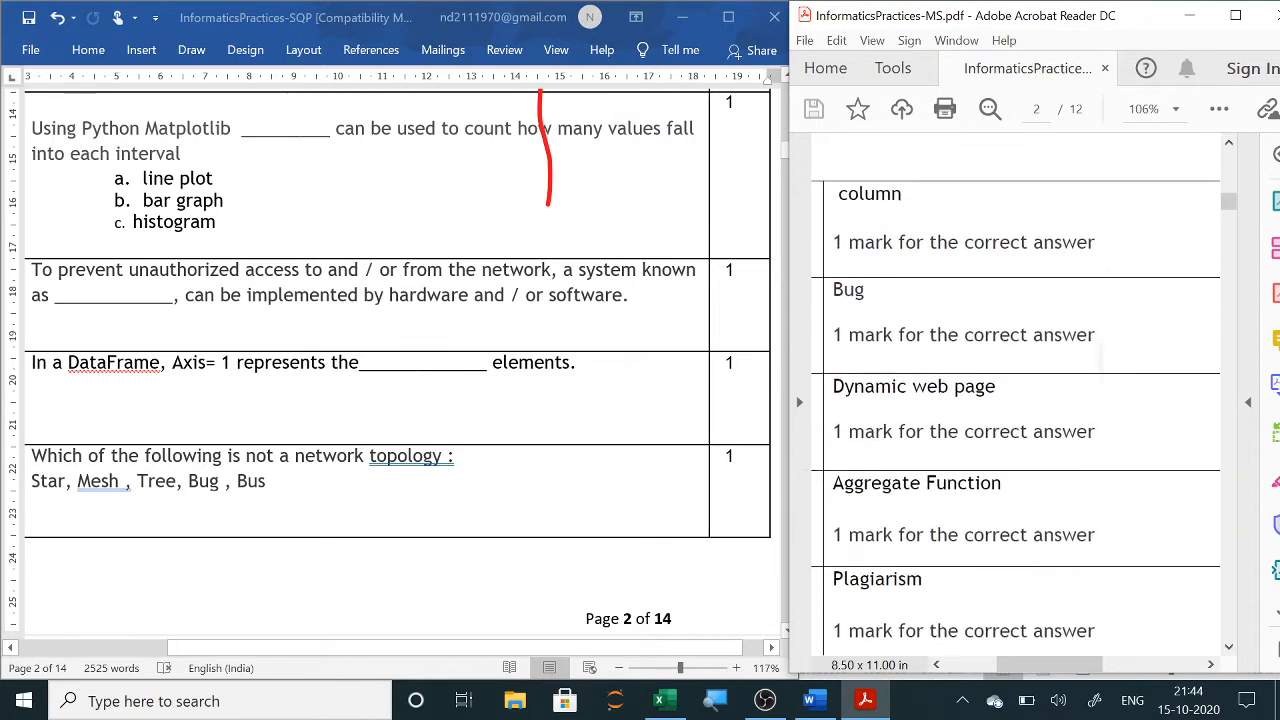
scroll("down", 3)
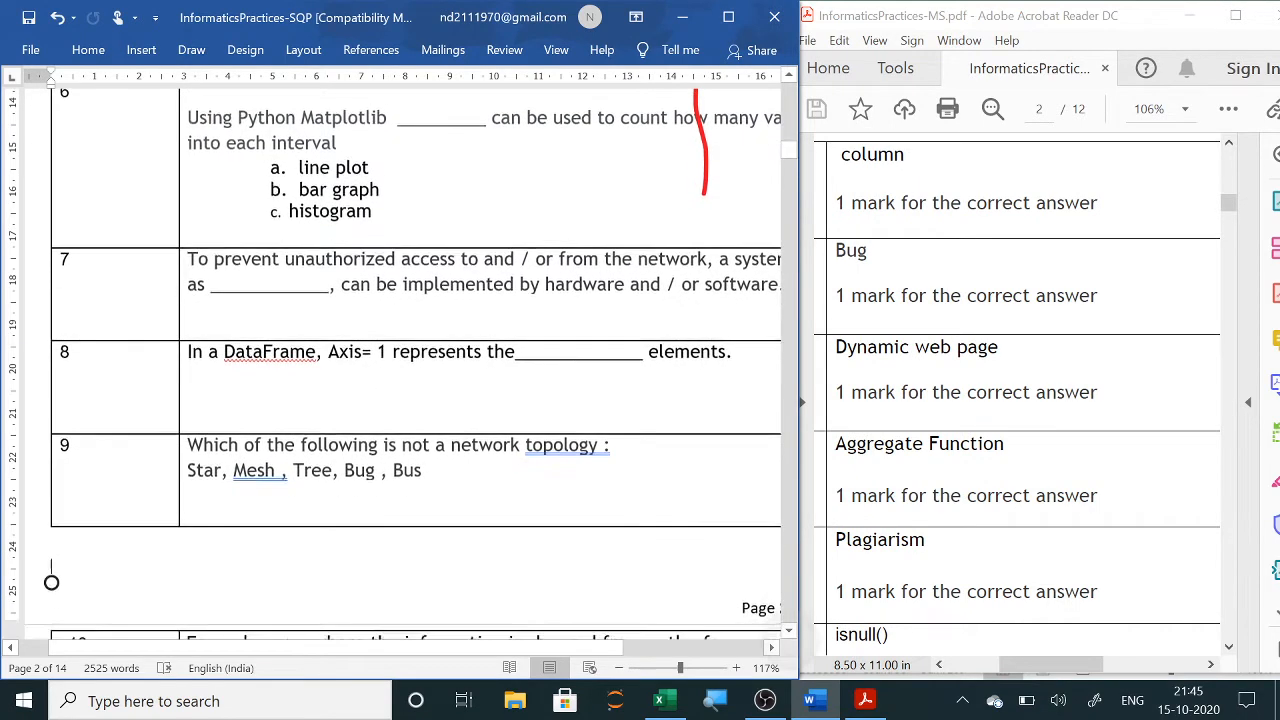
scroll("down", 3)
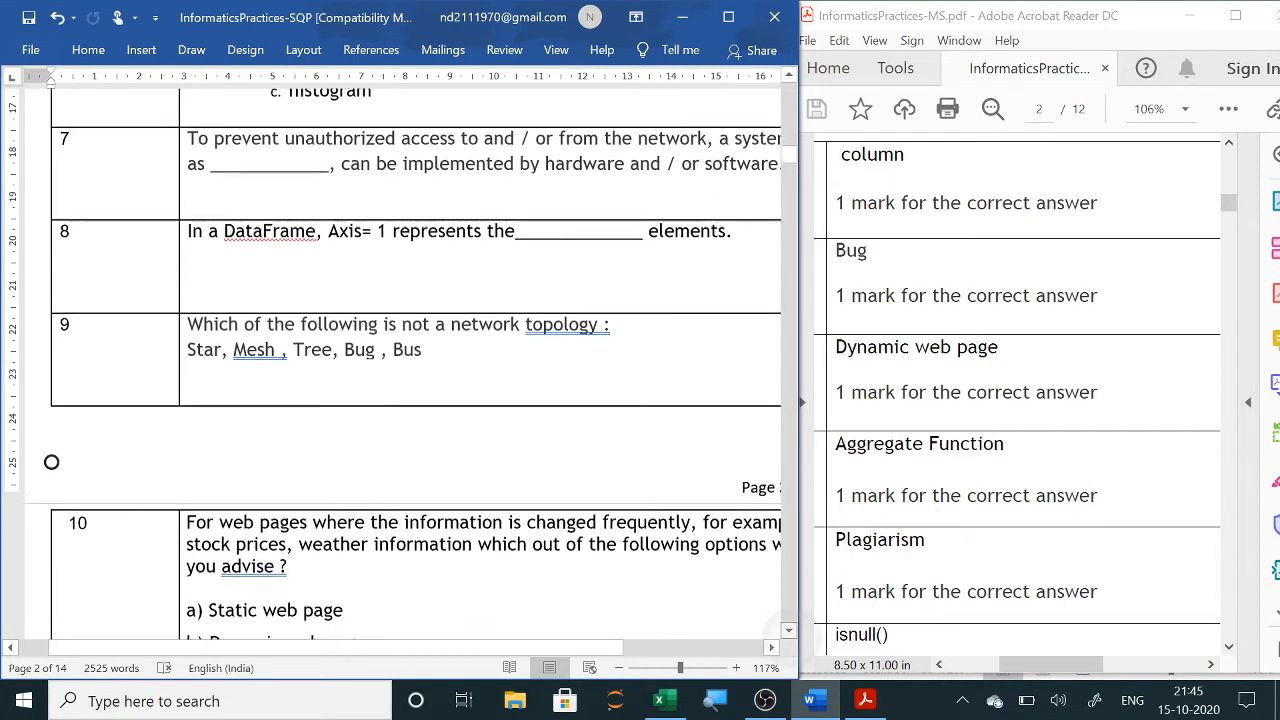
scroll("down", 3)
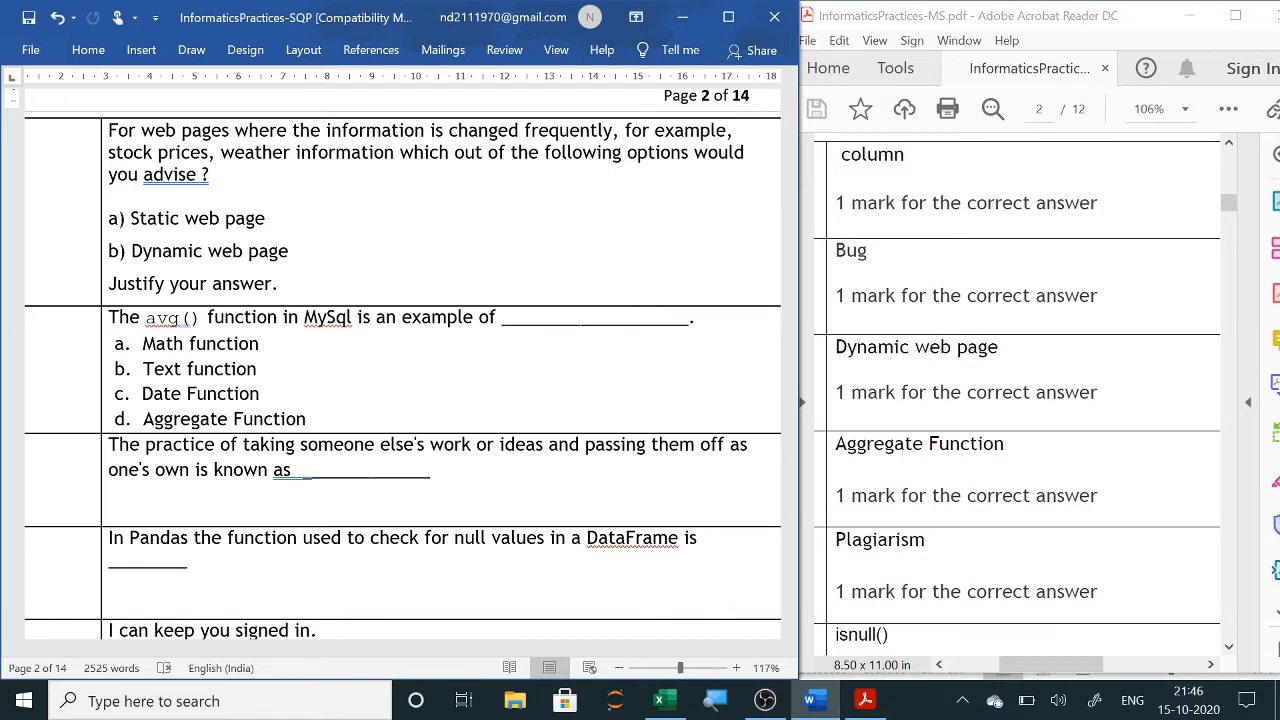
scroll("down", 3)
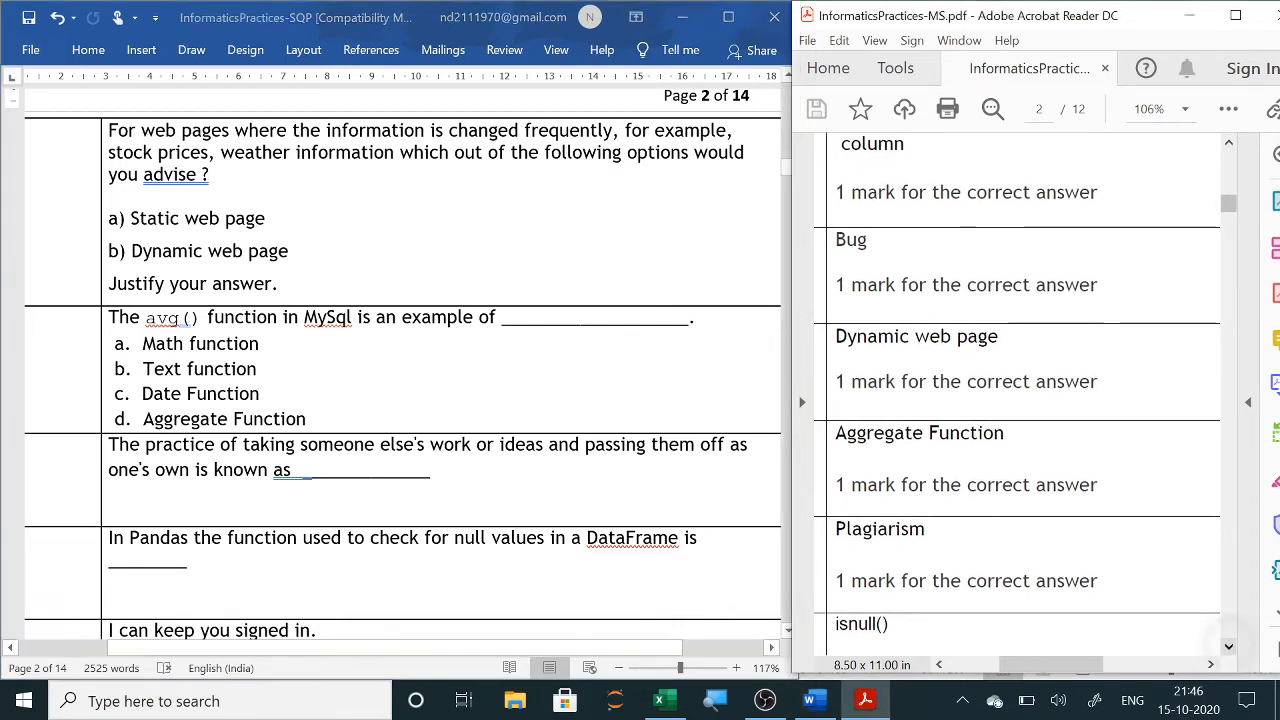
scroll("down", 3)
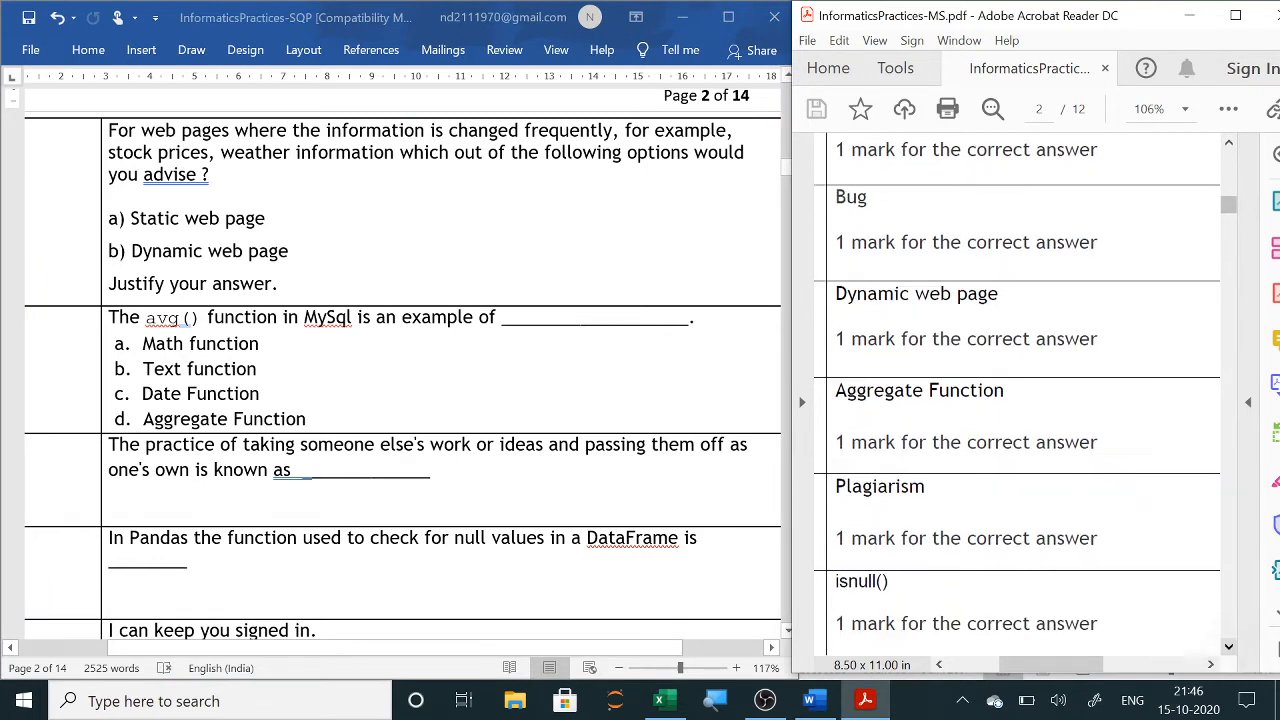
scroll("down", 3)
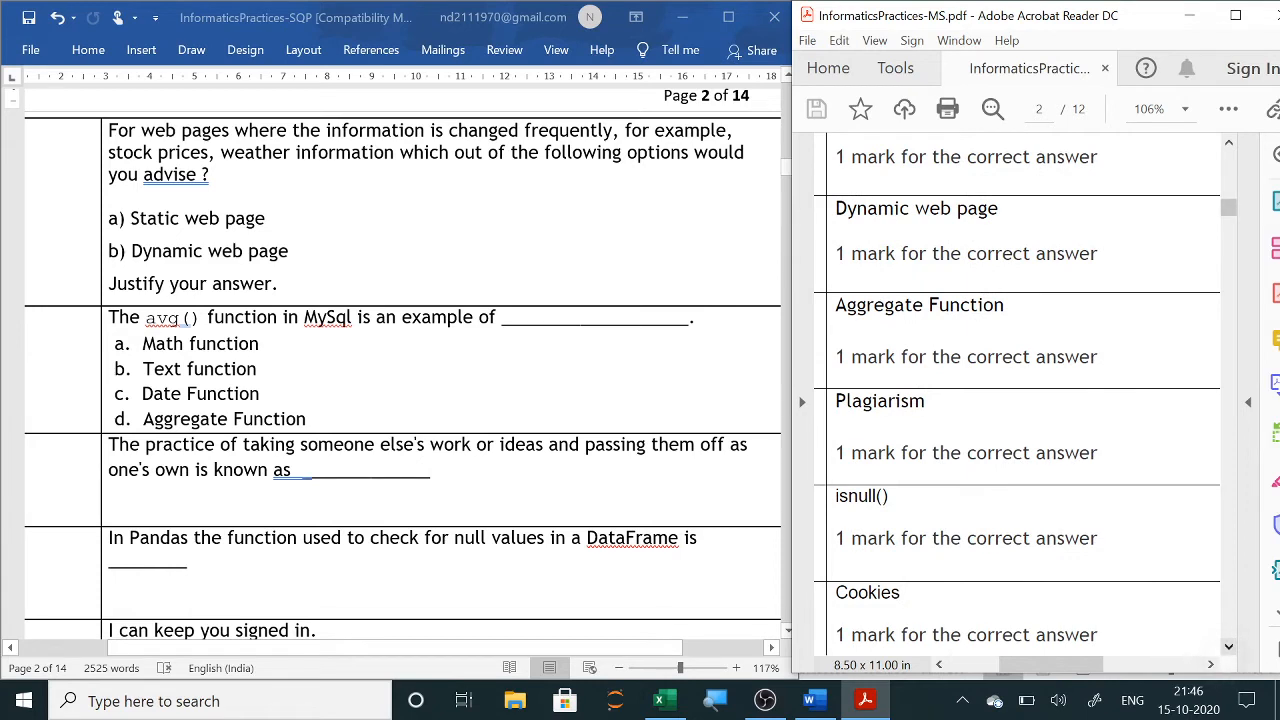
scroll("down", 3)
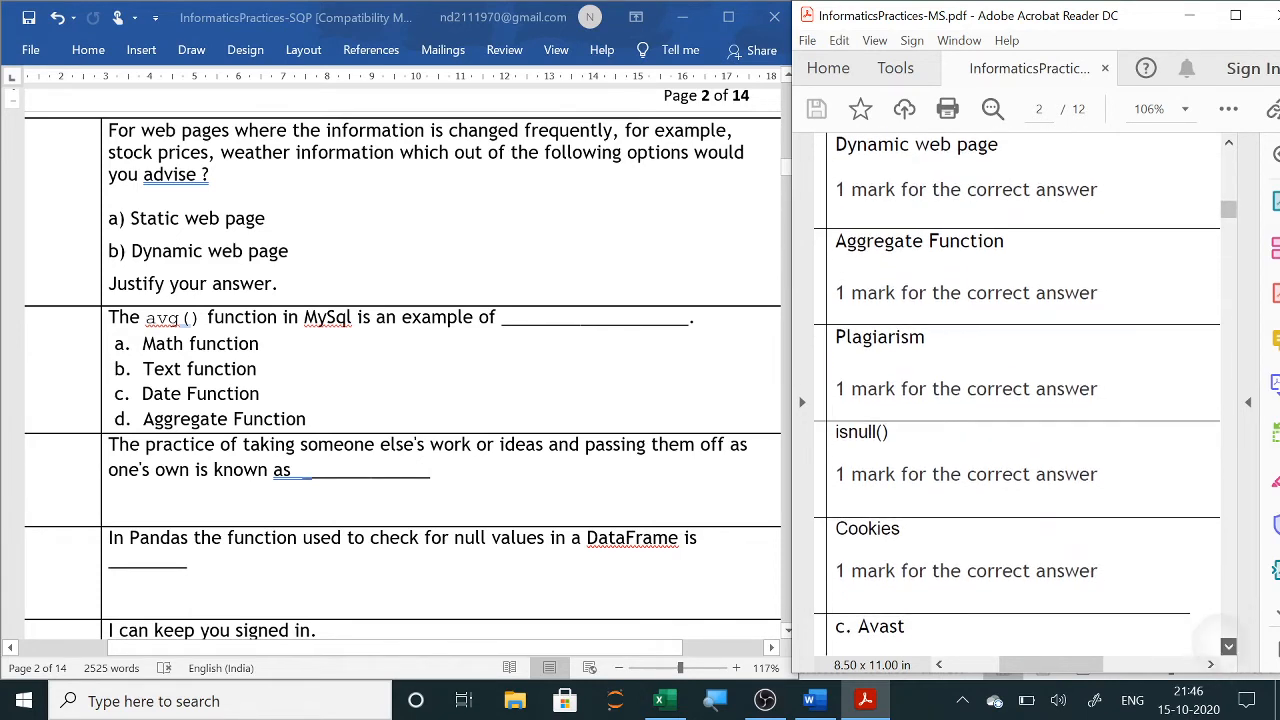
scroll("down", 3)
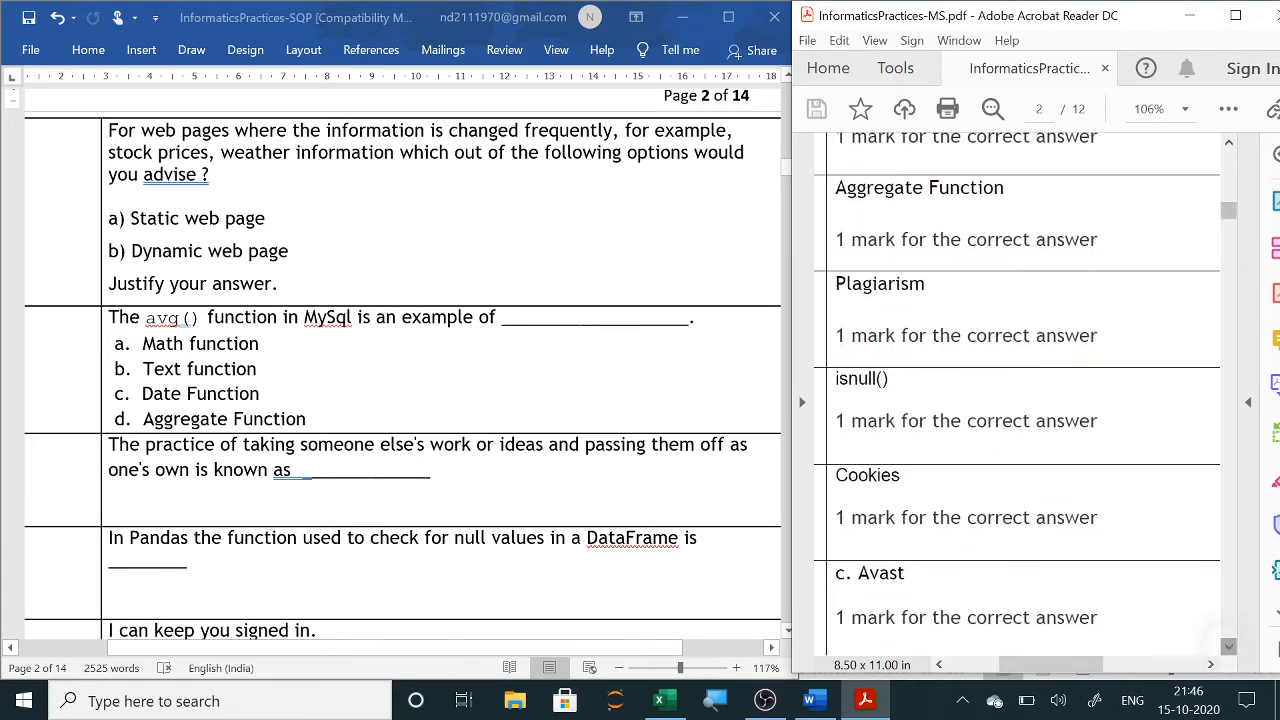
scroll("down", 3)
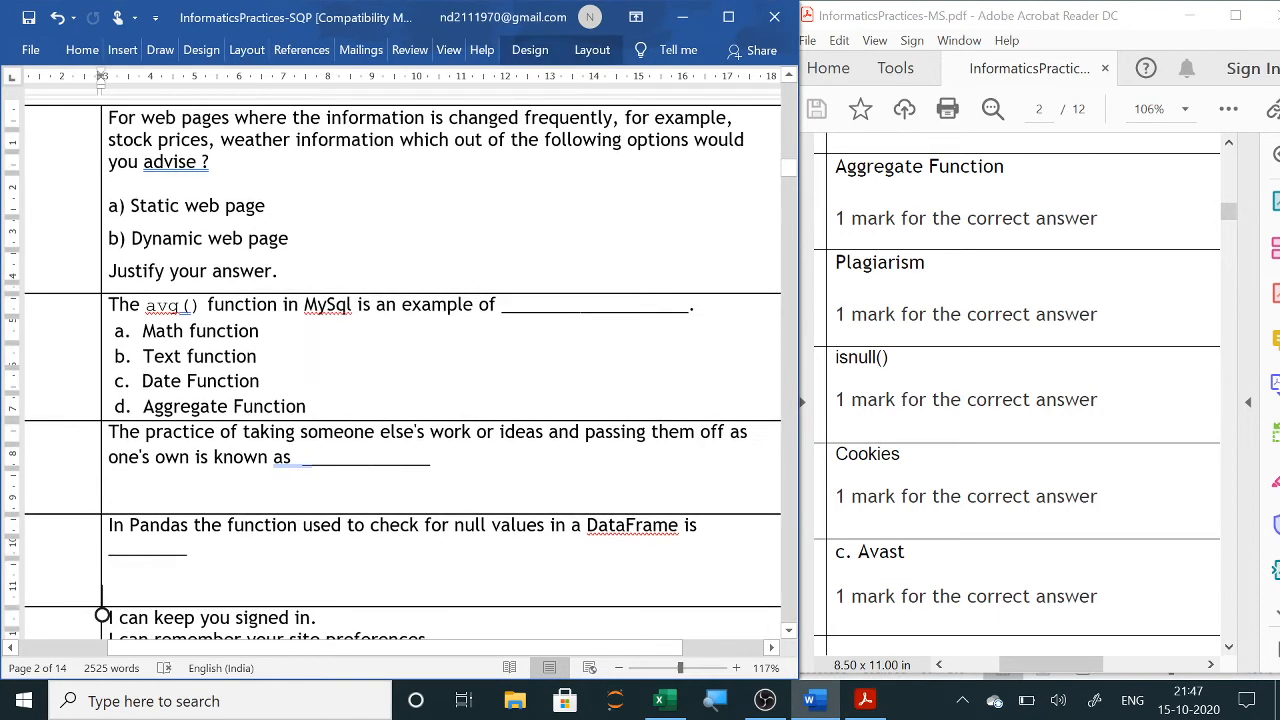
scroll("down", 3)
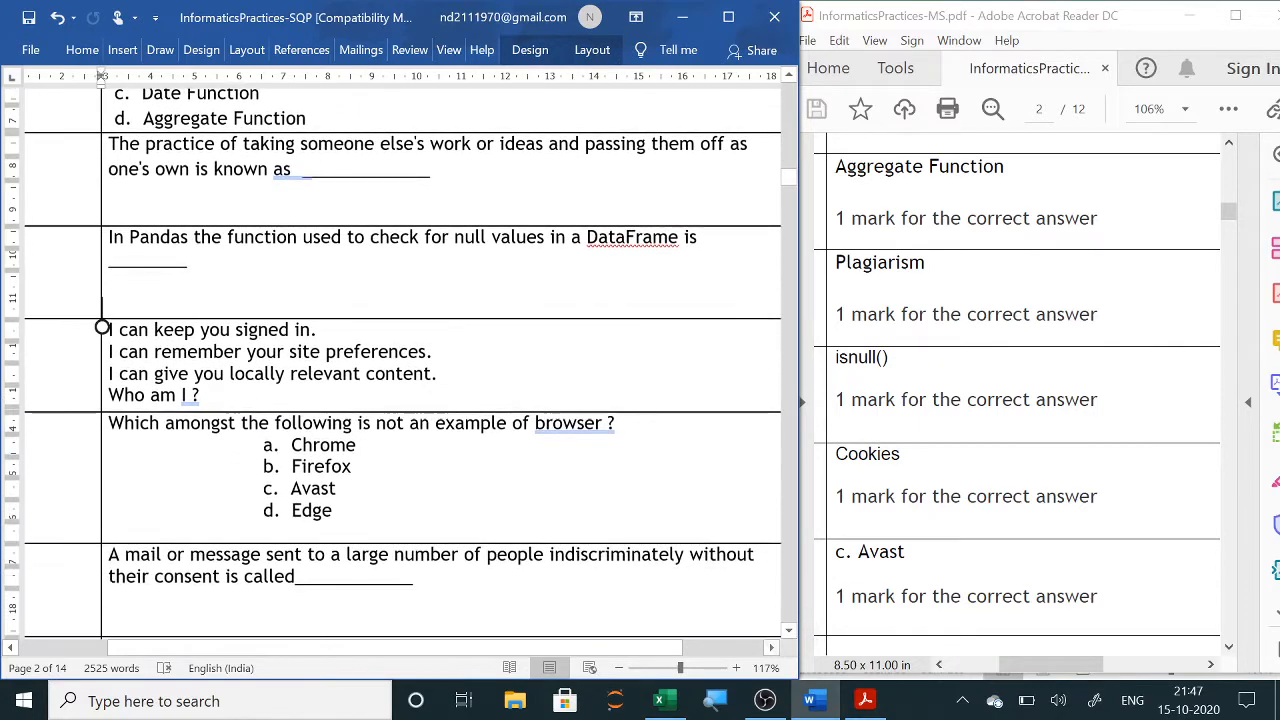
scroll("down", 3)
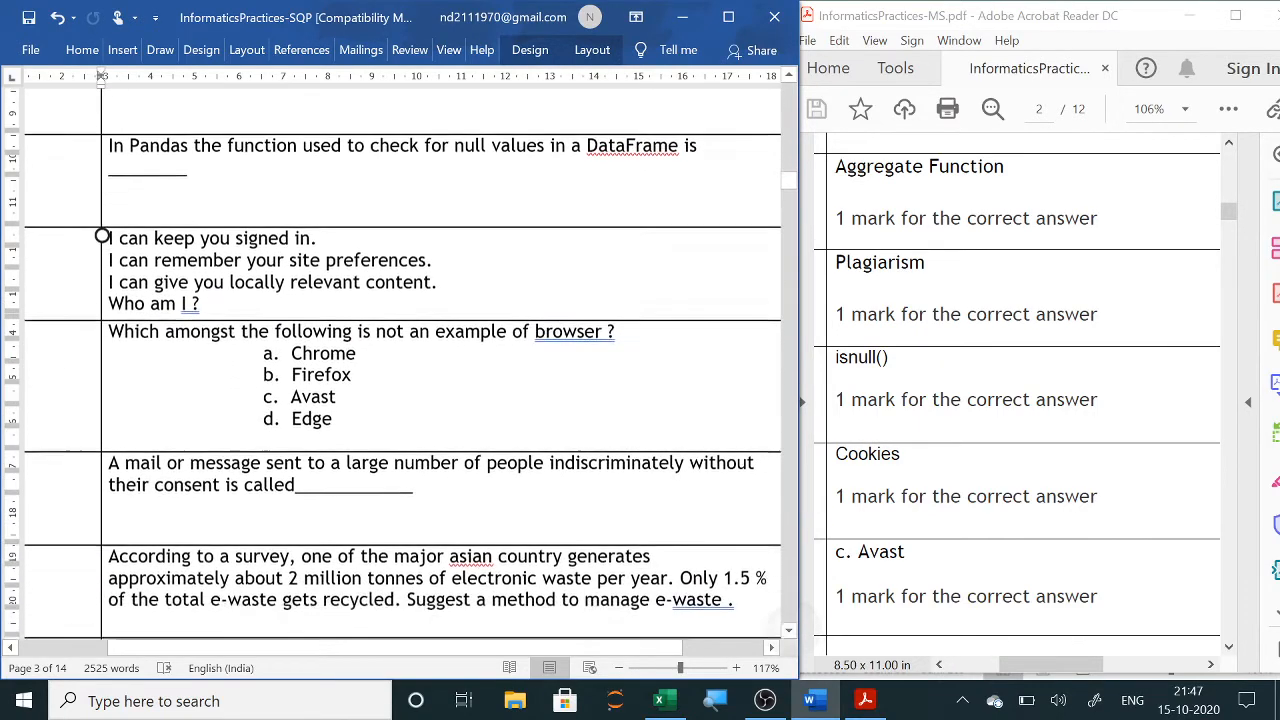
scroll("down", 3)
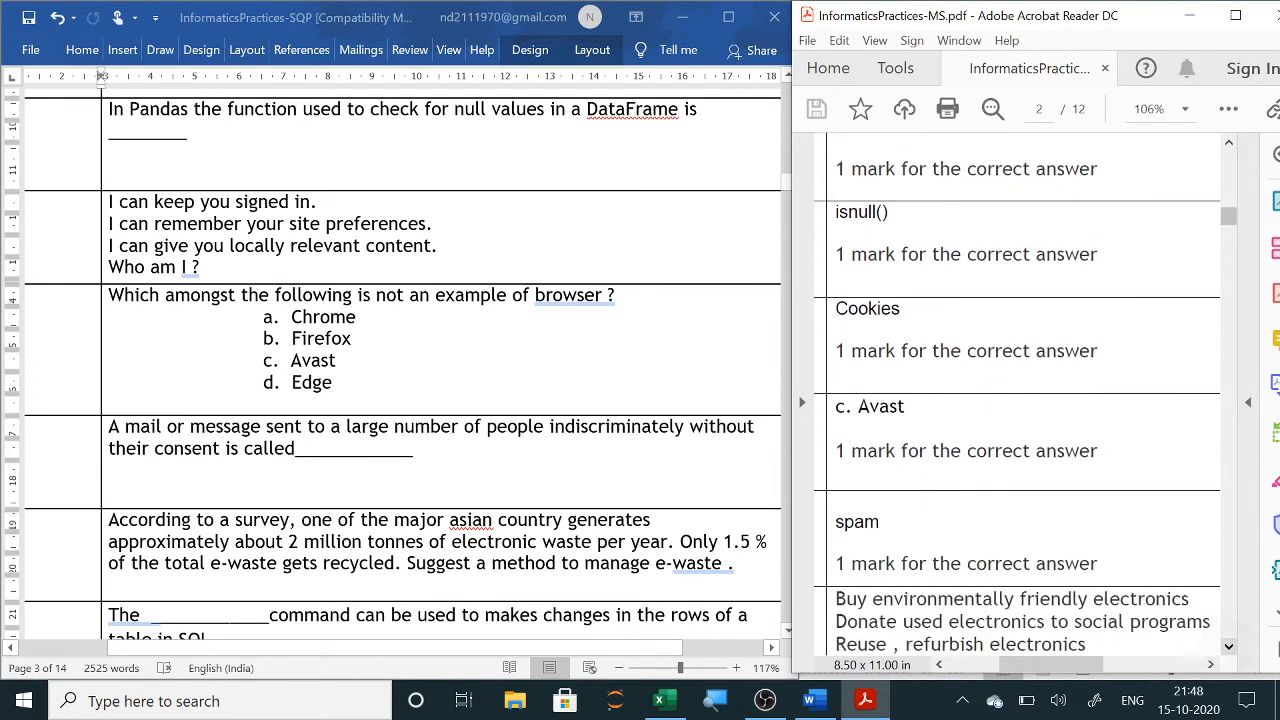
scroll("down", 3)
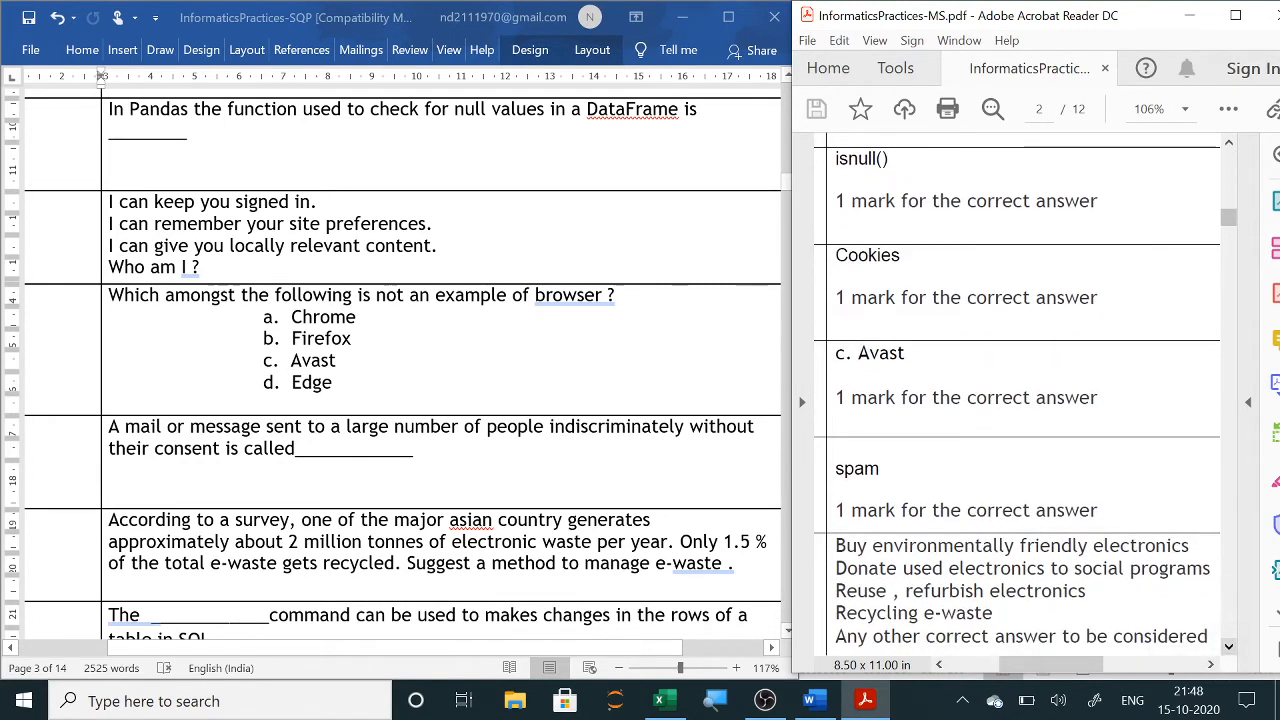
scroll("down", 3)
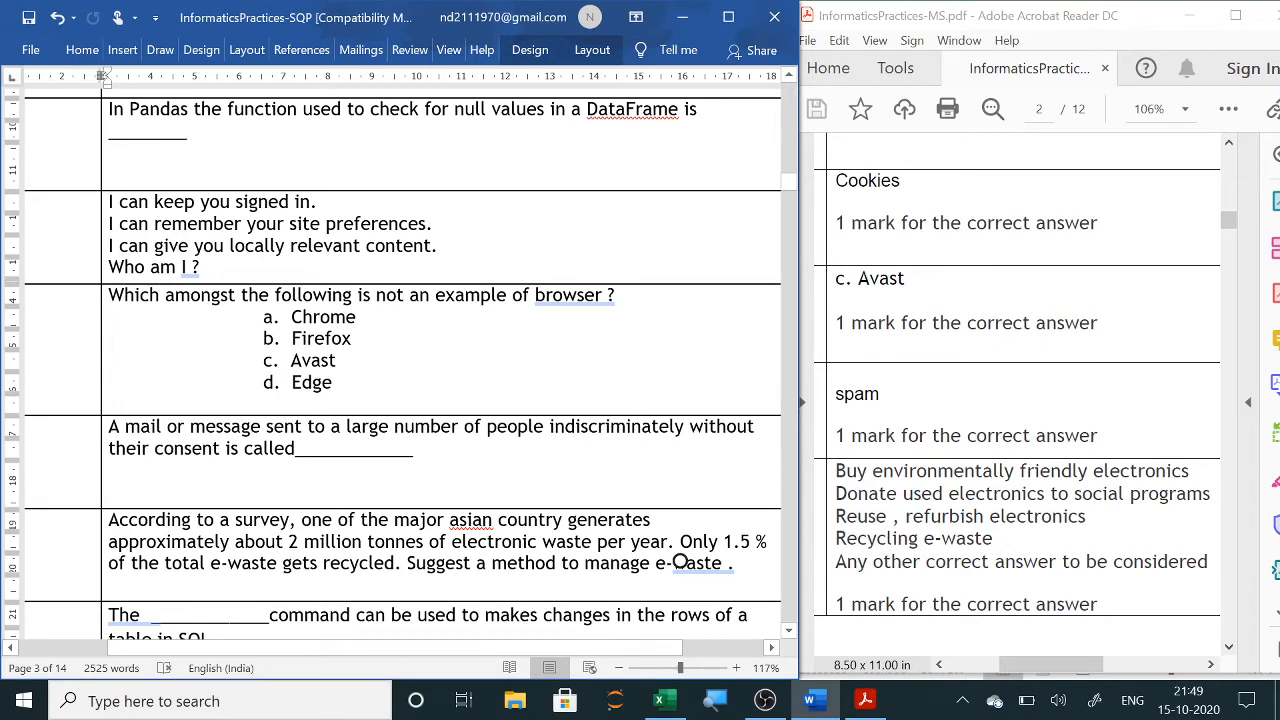
scroll("down", 3)
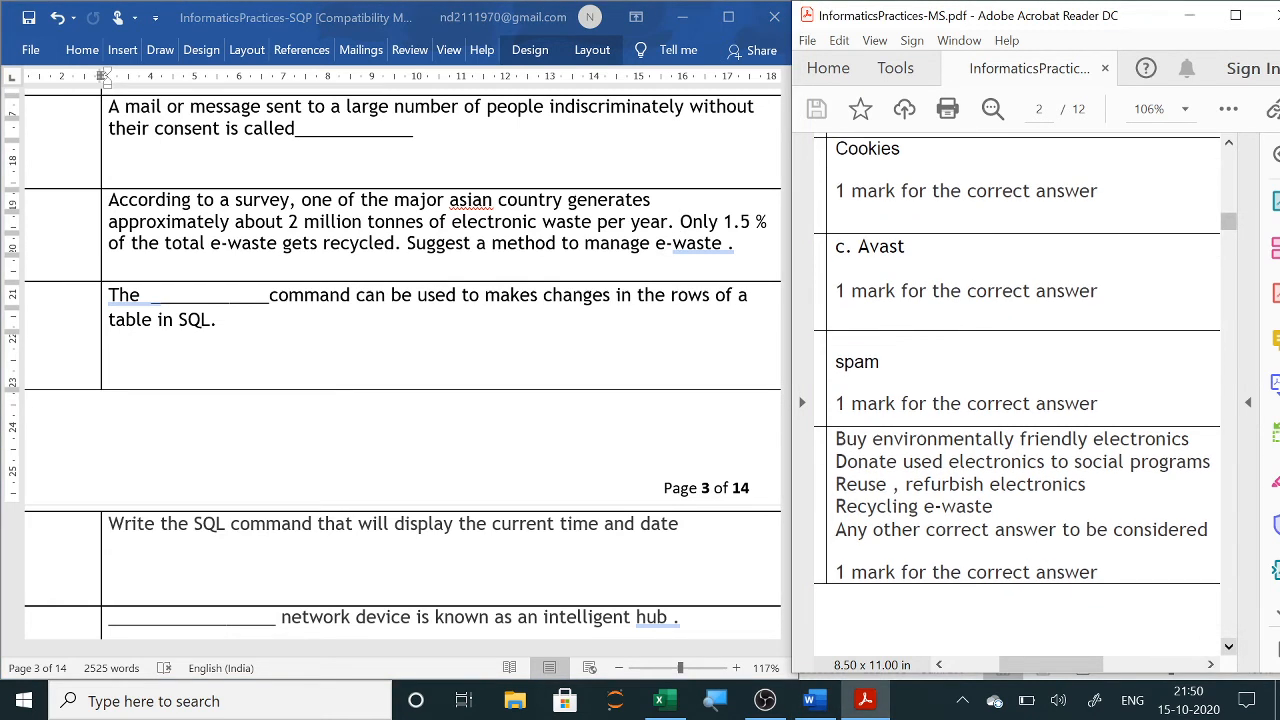
scroll("down", 3)
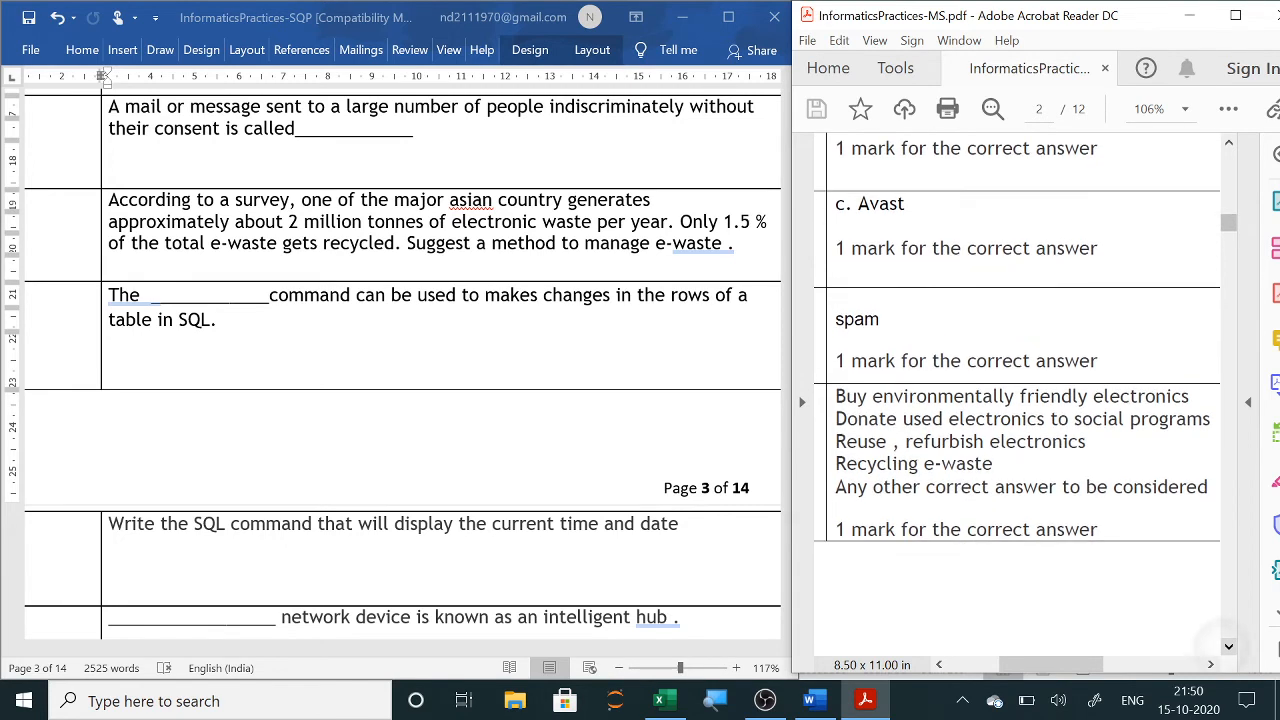
scroll("down", 3)
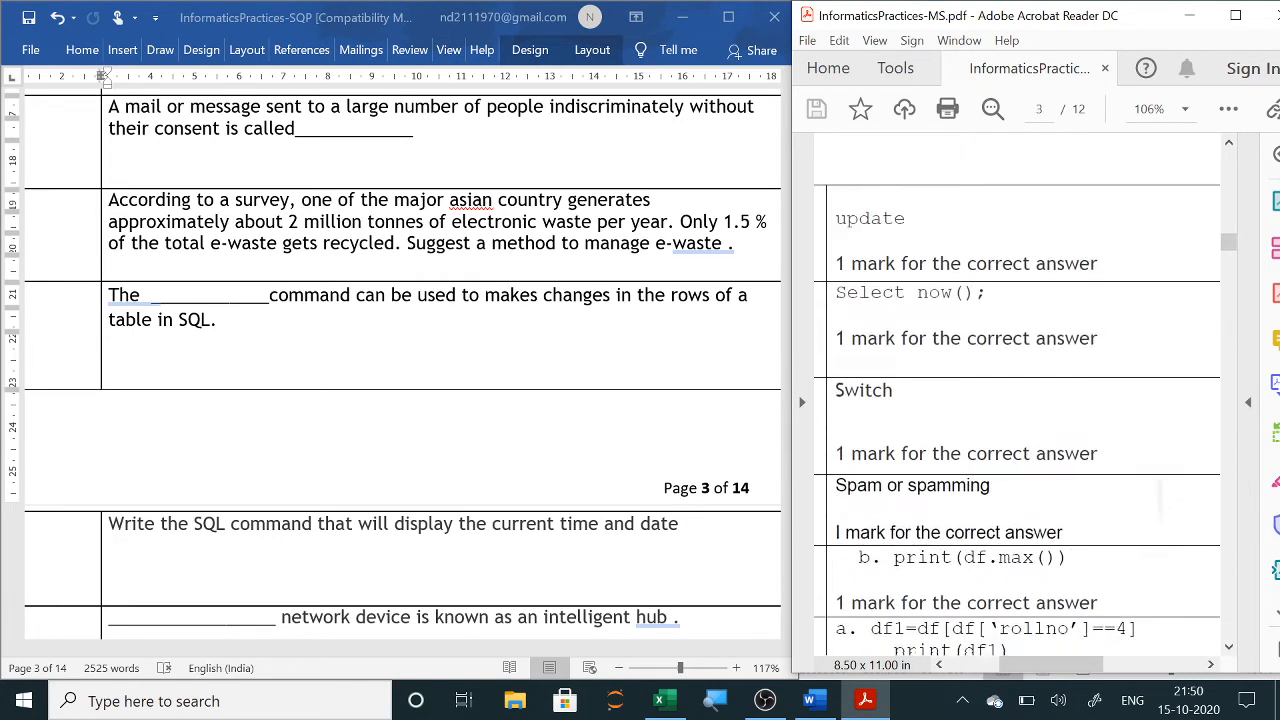
scroll("down", 3)
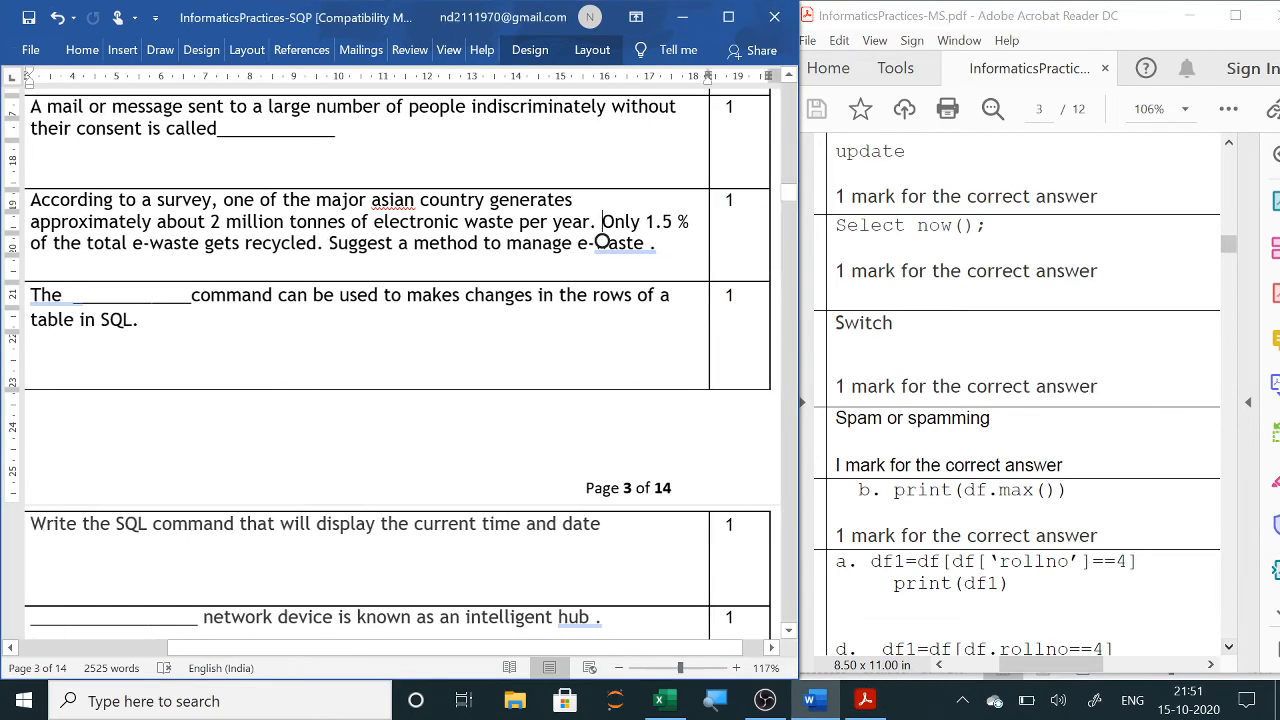
scroll("down", 3)
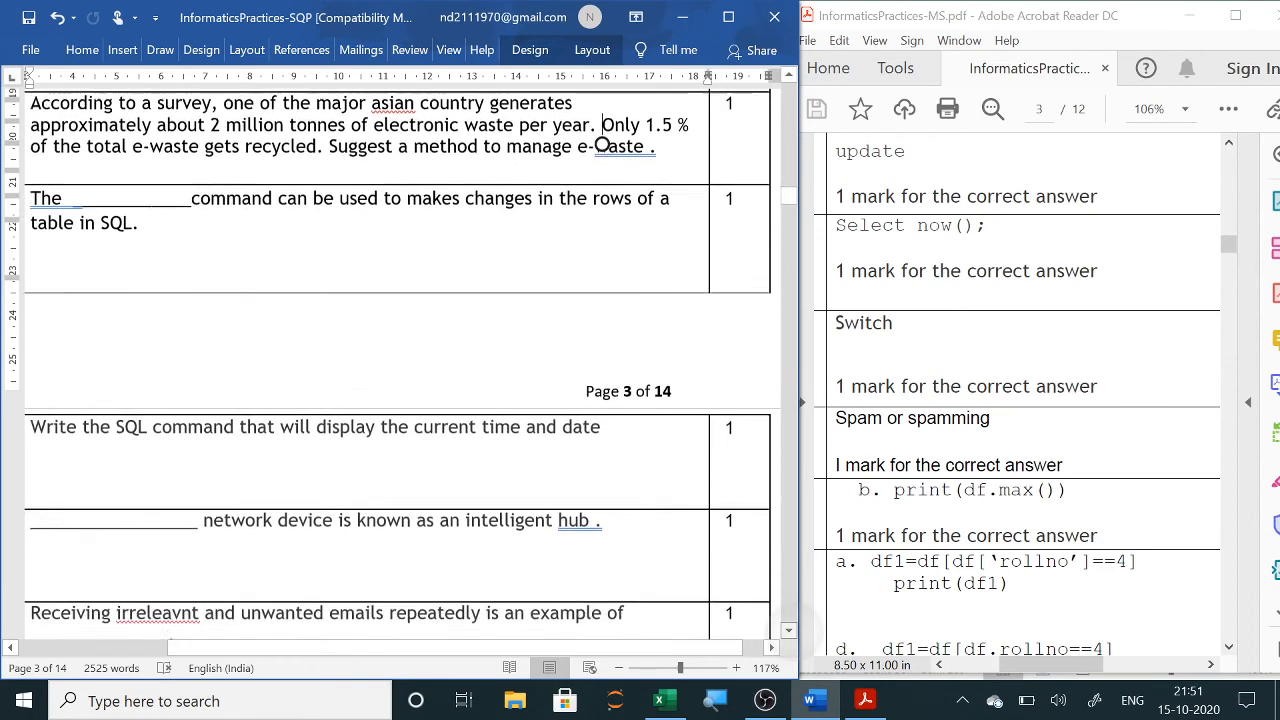
scroll("down", 3)
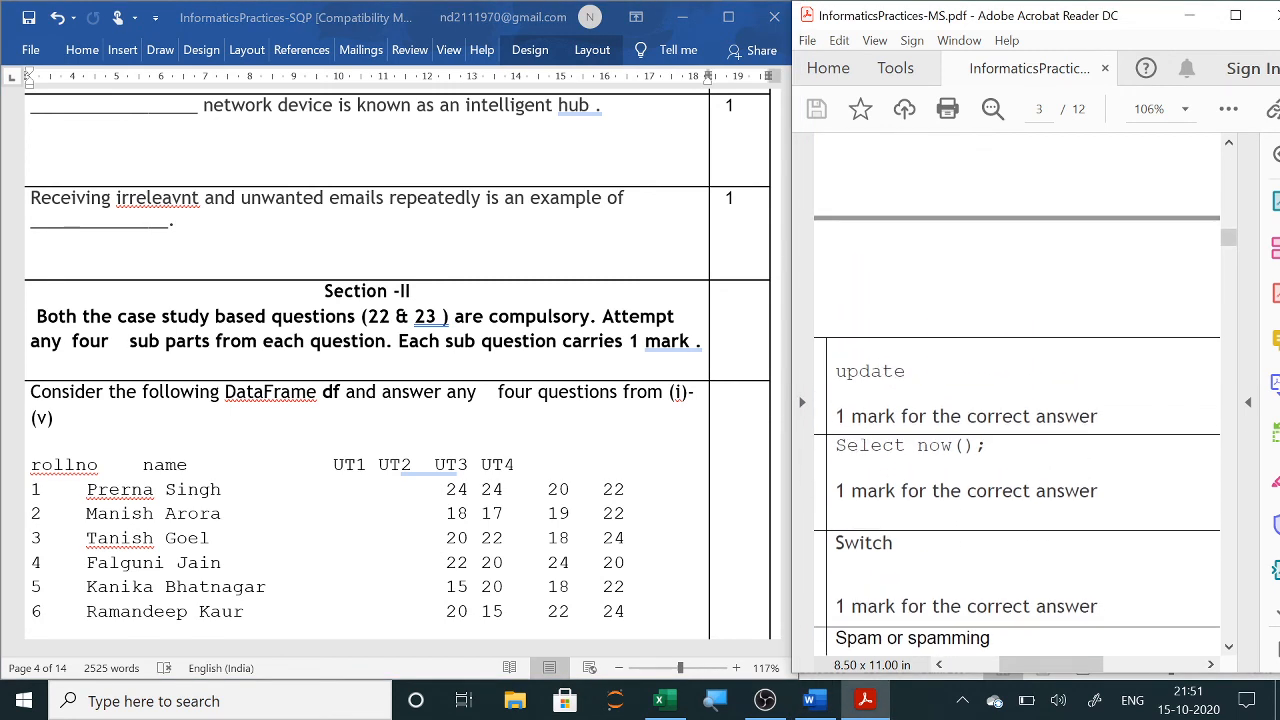
scroll("down", 3)
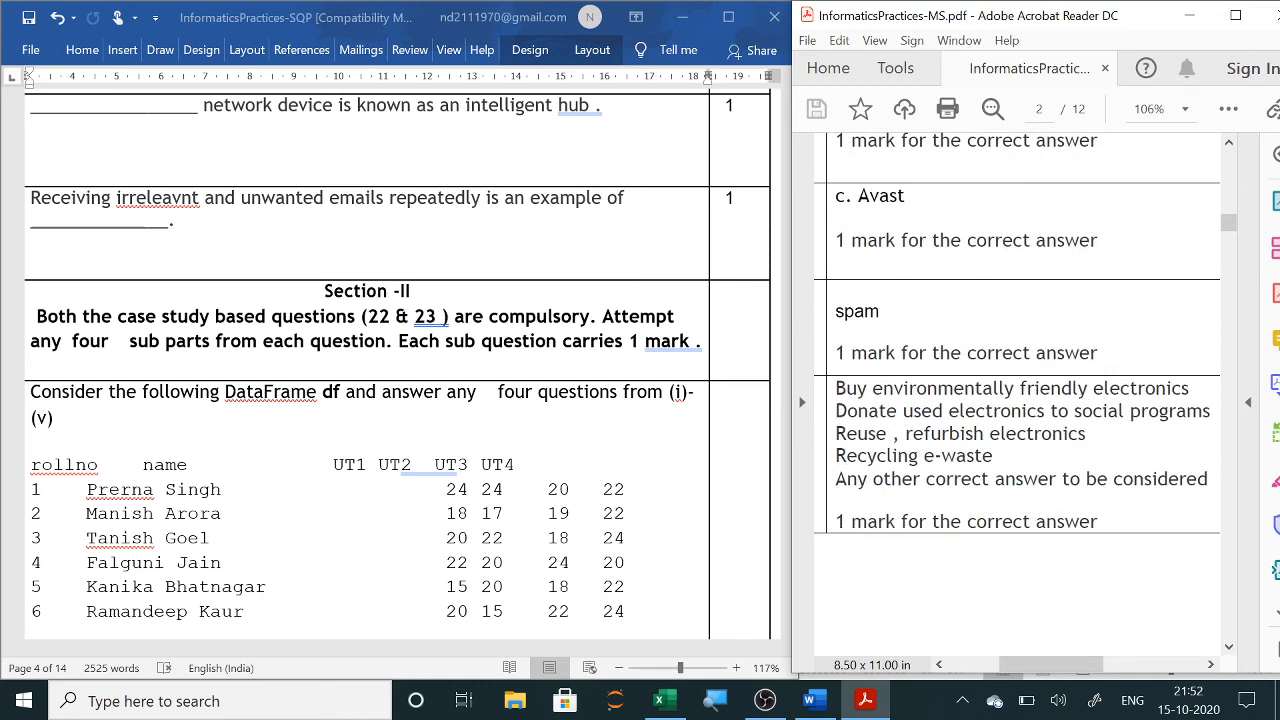
scroll("down", 3)
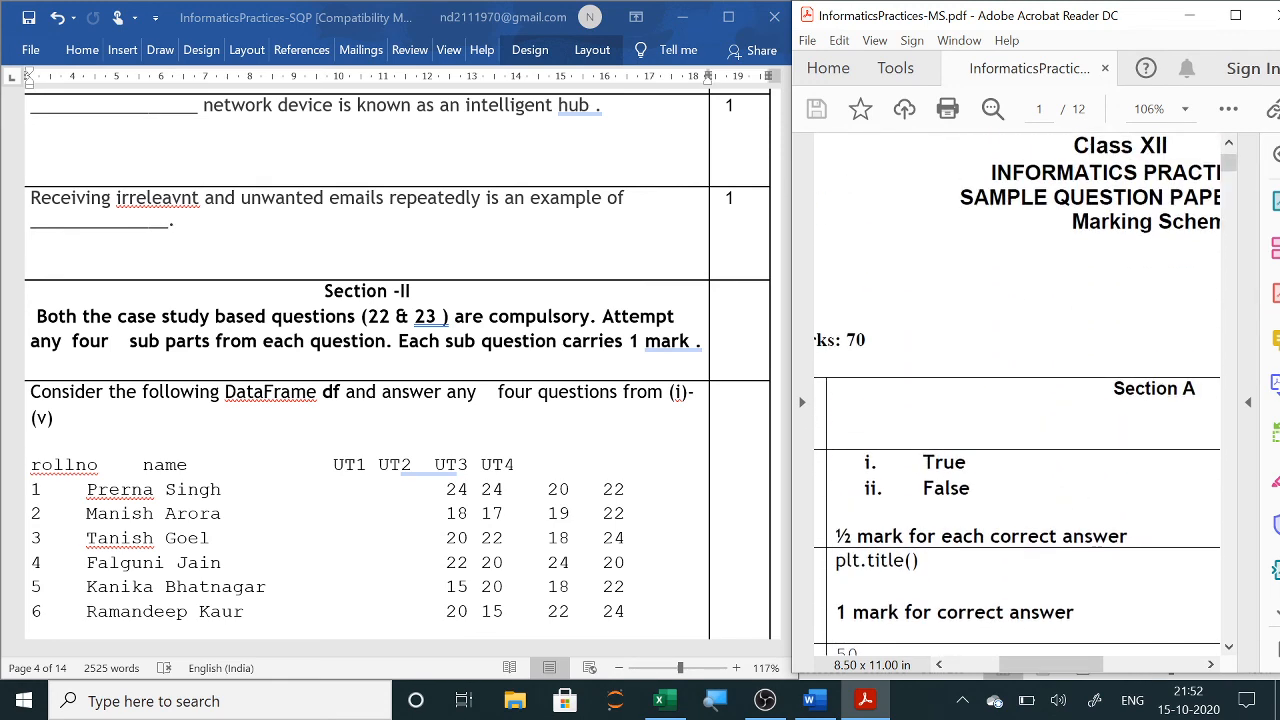
scroll("down", 3)
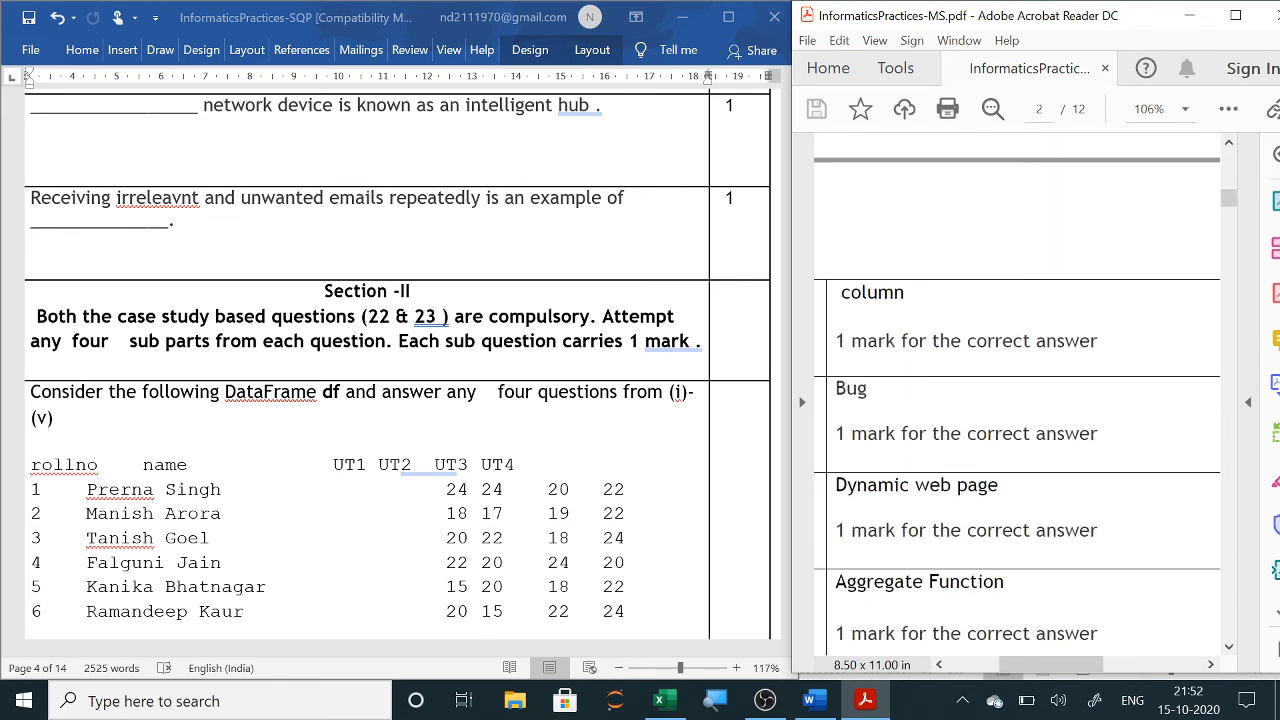
scroll("down", 3)
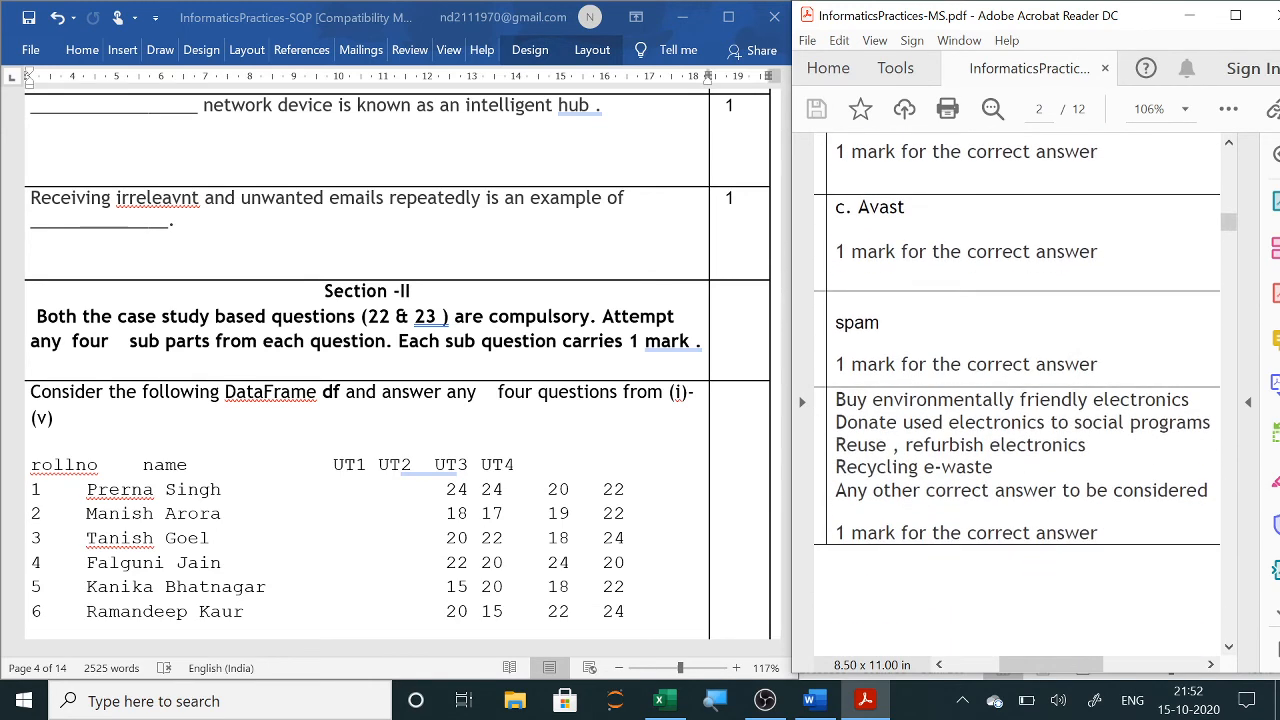
scroll("down", 3)
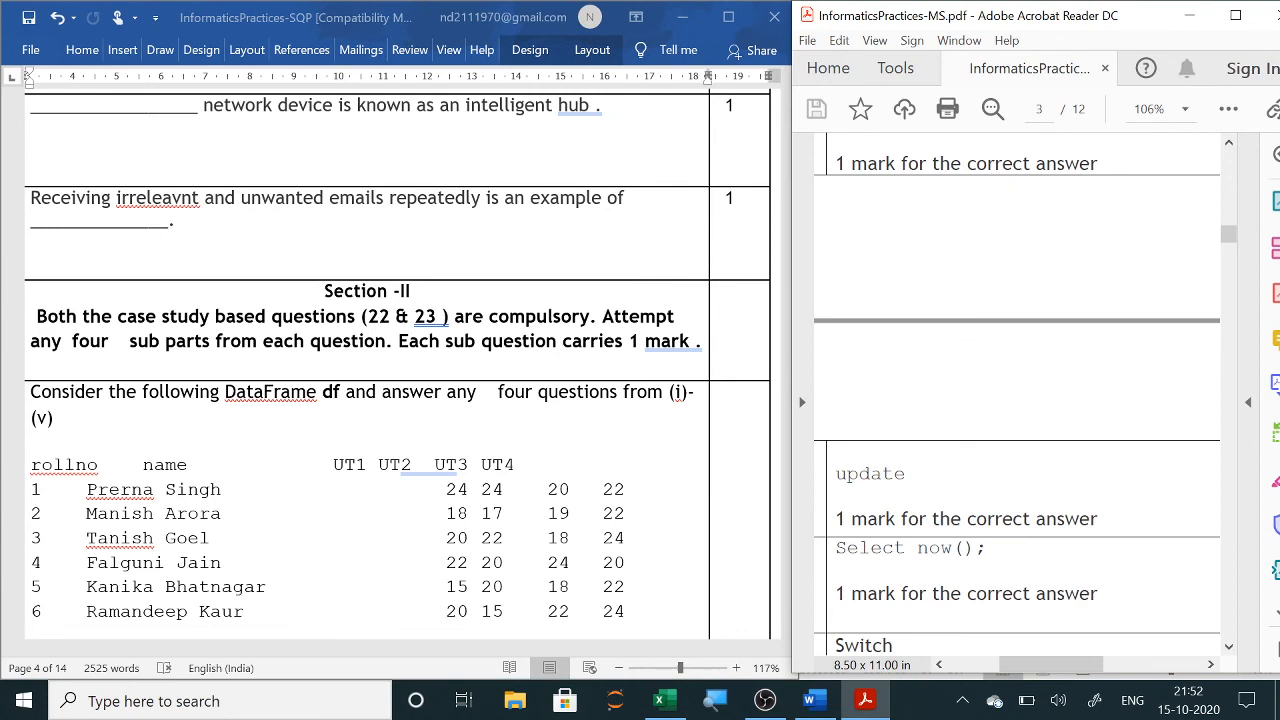